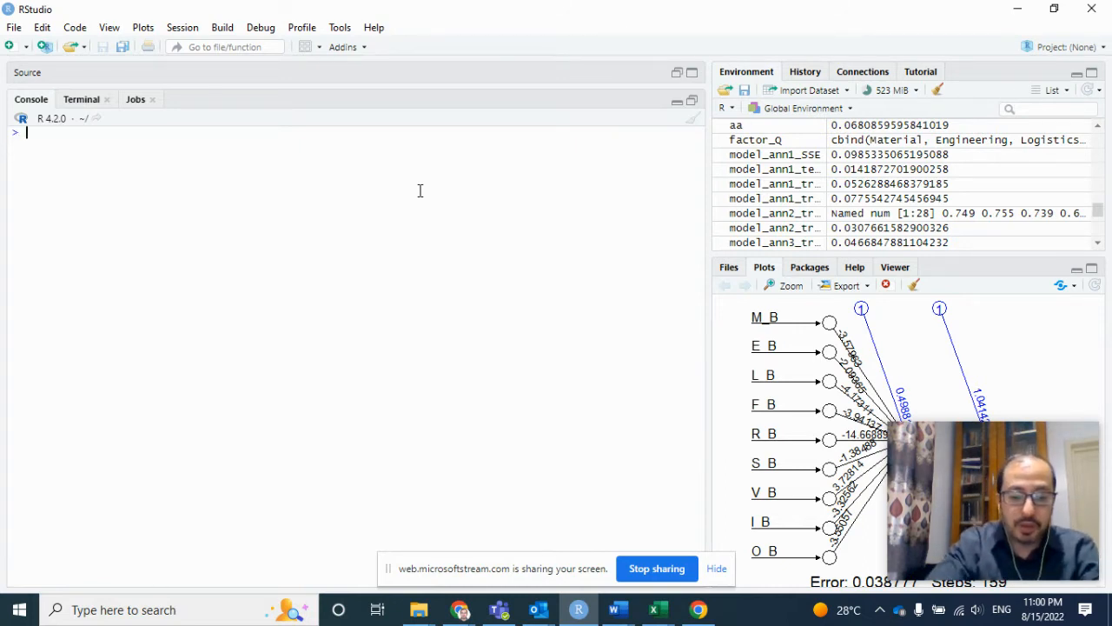
# Step: Set the random seed to 12345 with set.seed
pyautogui.write('s')
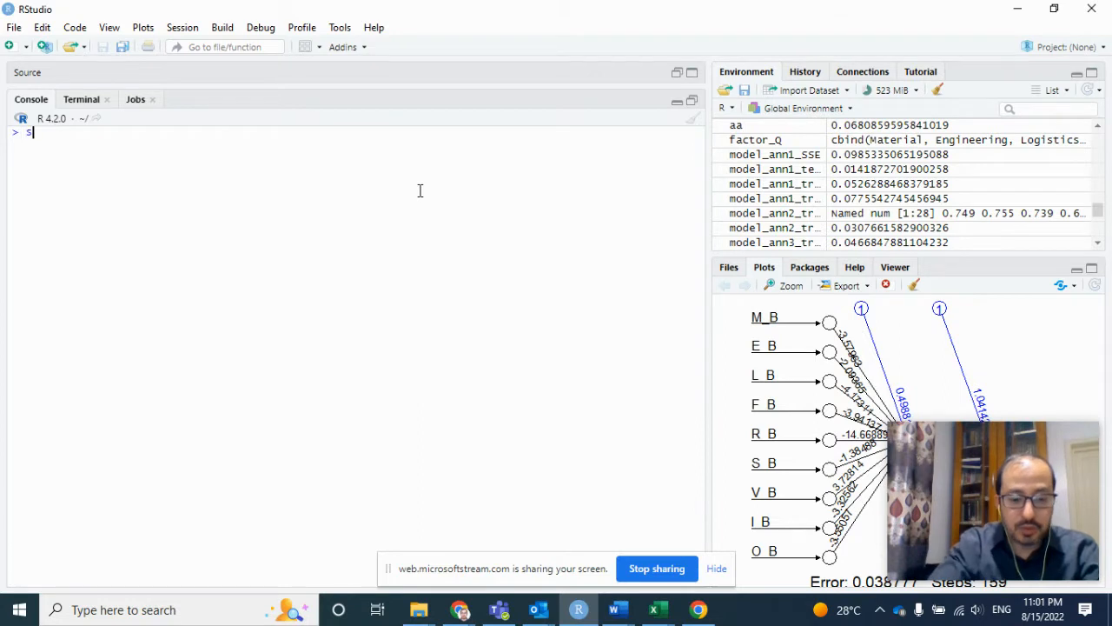
pyautogui.write('et.seed')
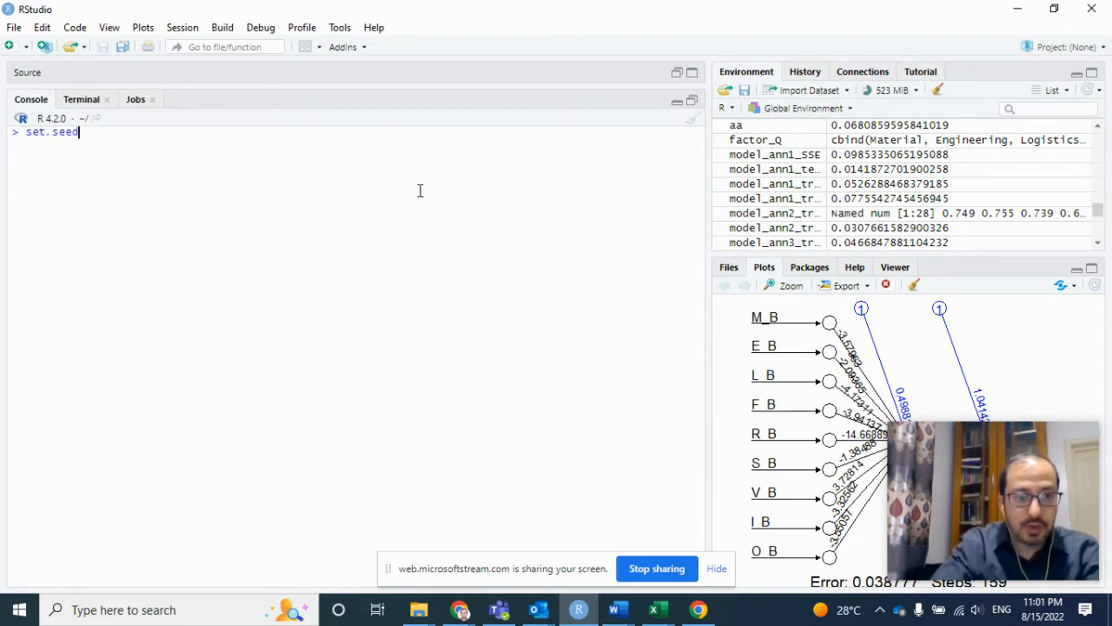
pyautogui.write('(123)')
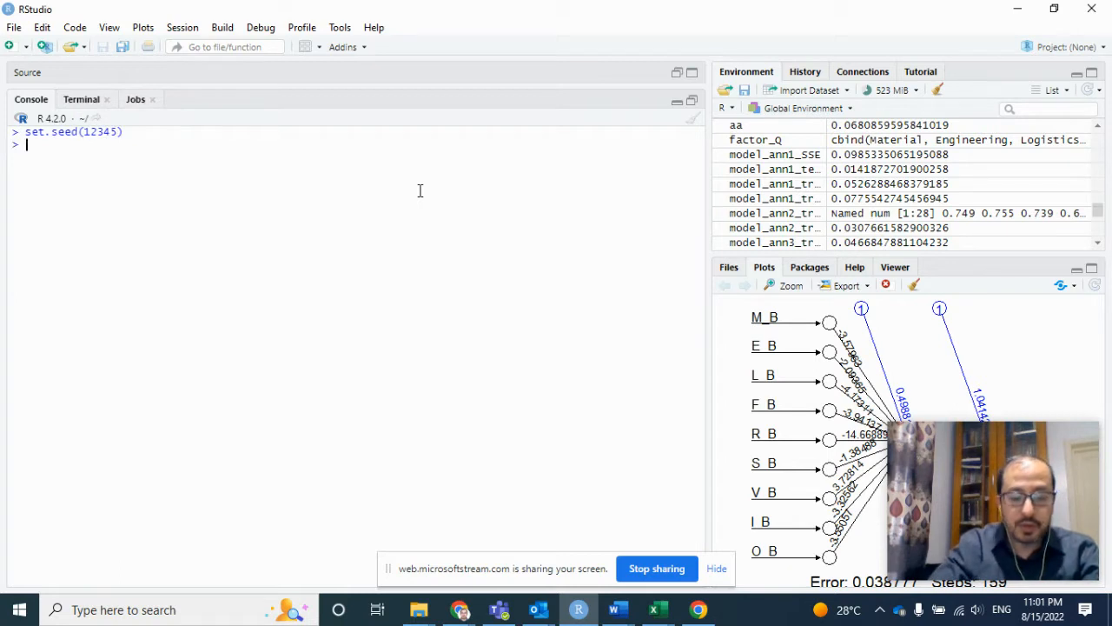
# Step: Train model_ann3 with neuralnet on Project_Data_Train, hidden layers c(4,4), logistic activation
pyautogui.write('model_ann3<-')
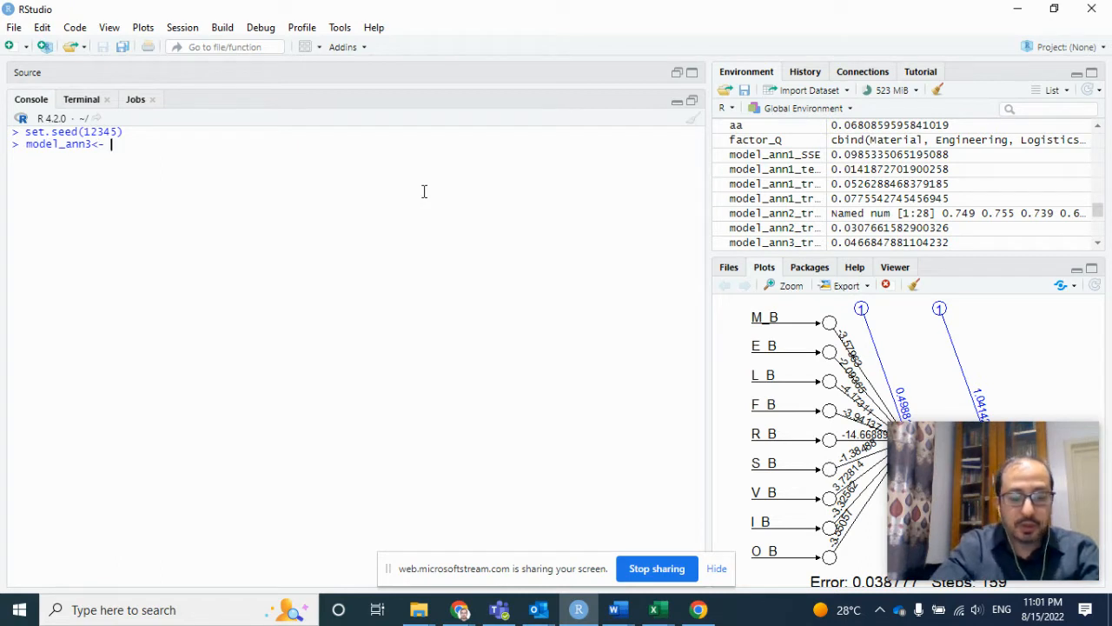
pyautogui.write('neuralnet(Act')
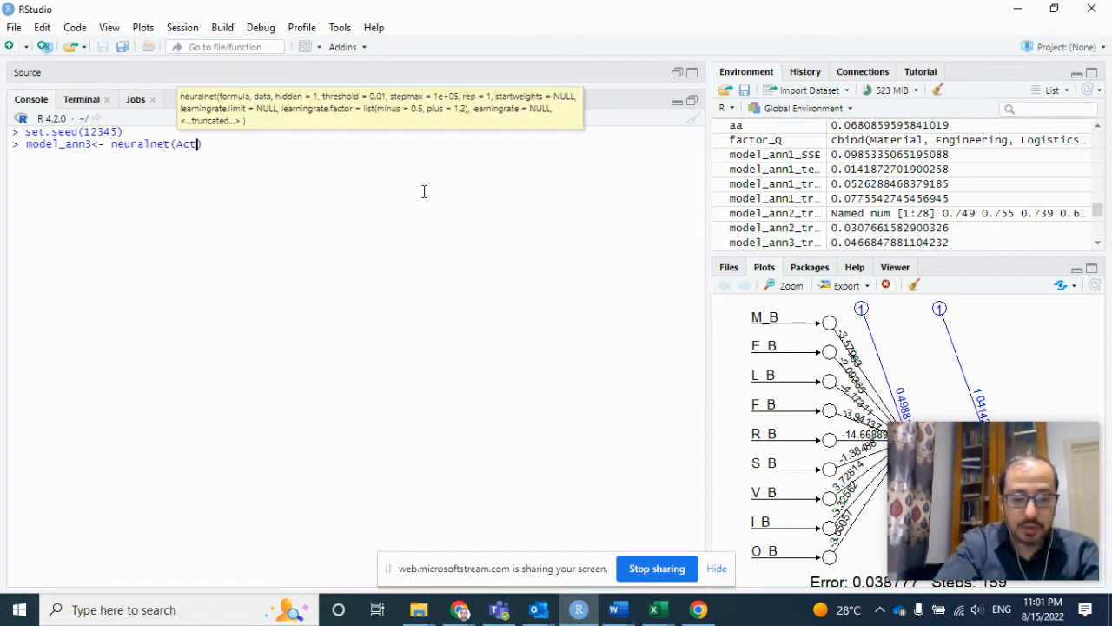
pyautogui.write('ual_c')
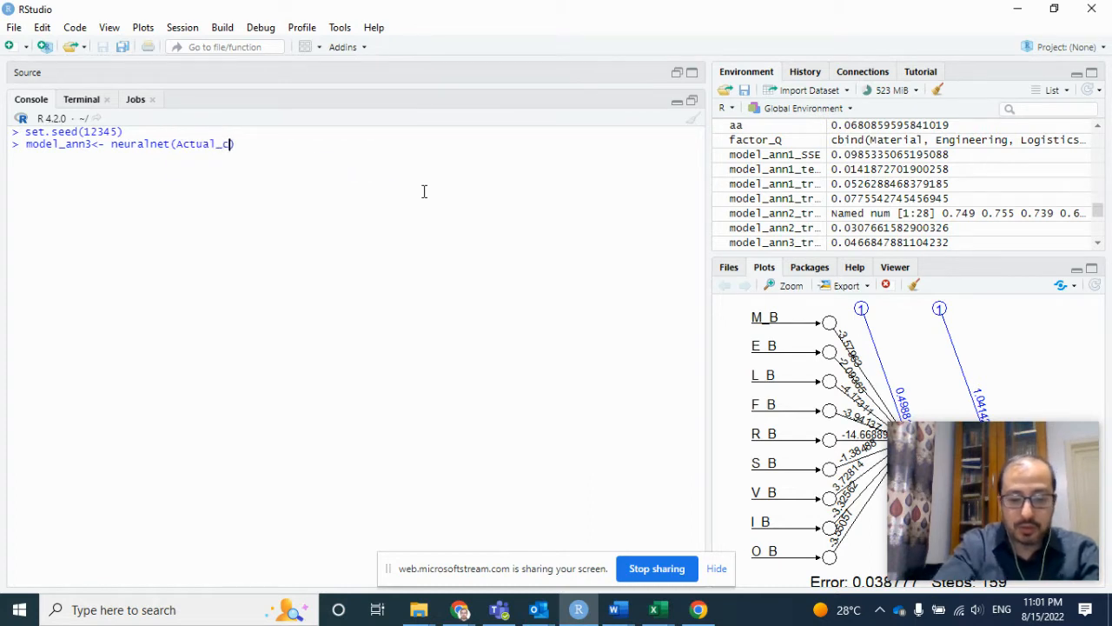
pyautogui.write('ost')
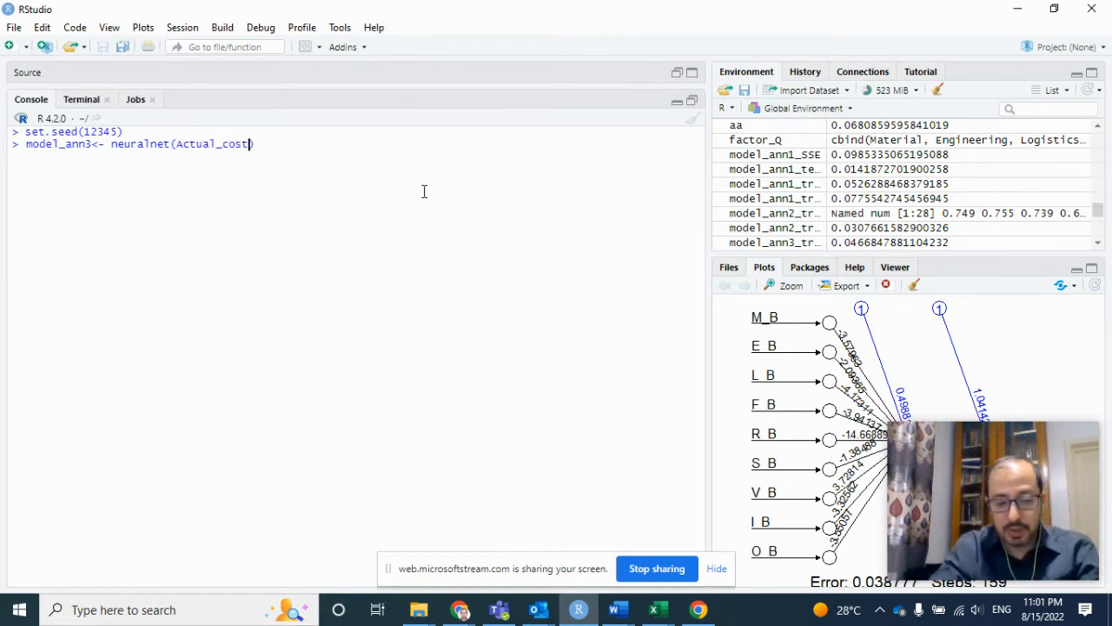
pyautogui.write('~.,')
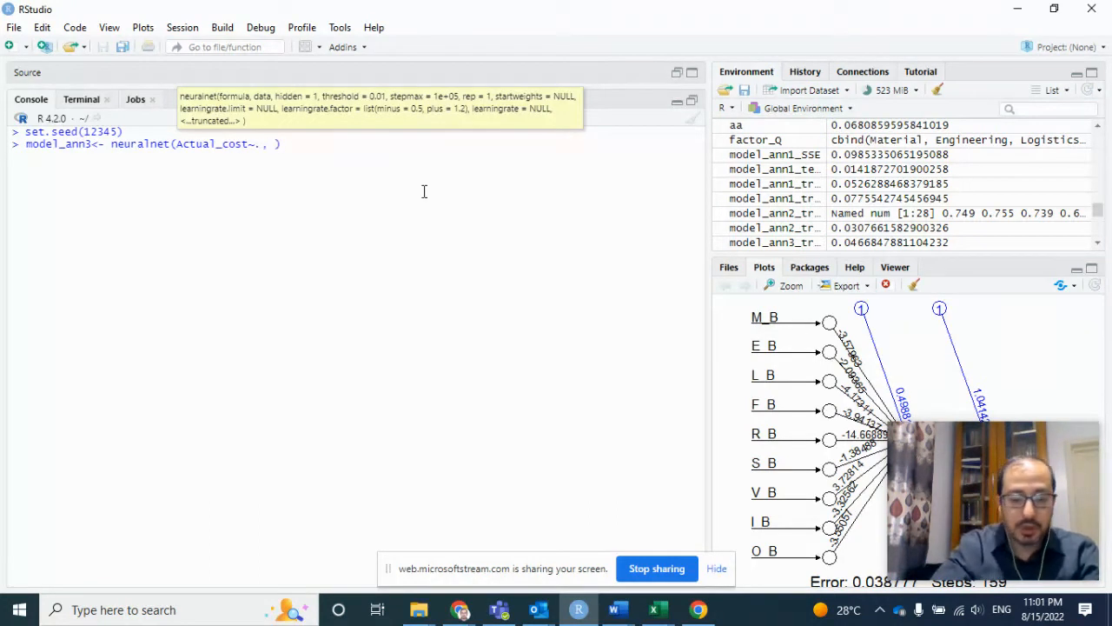
pyautogui.write('d')
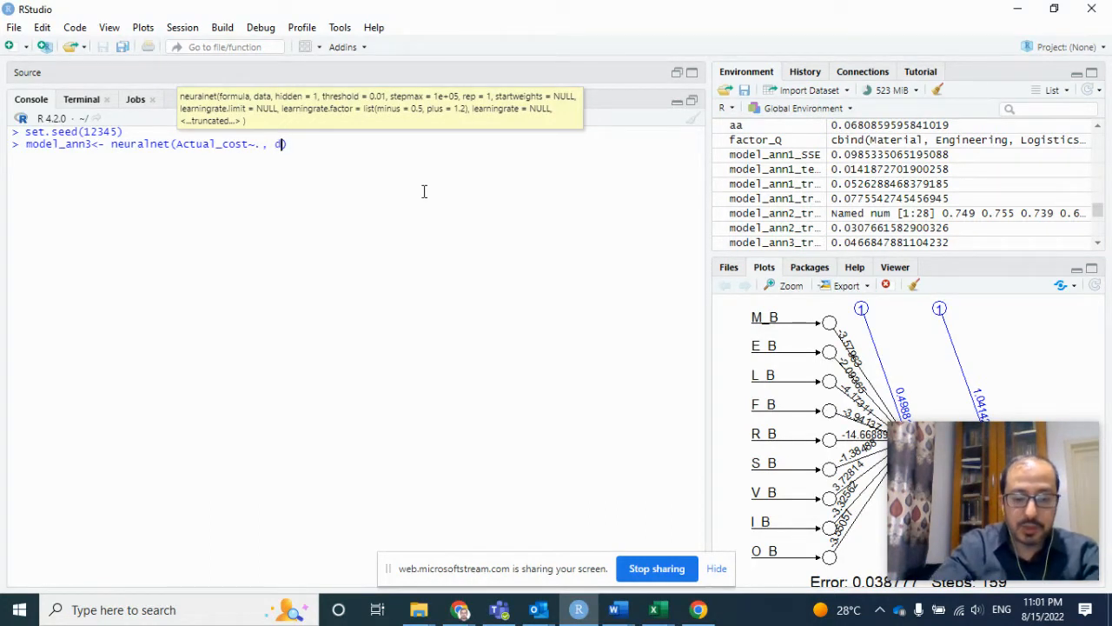
pyautogui.write('ata =')
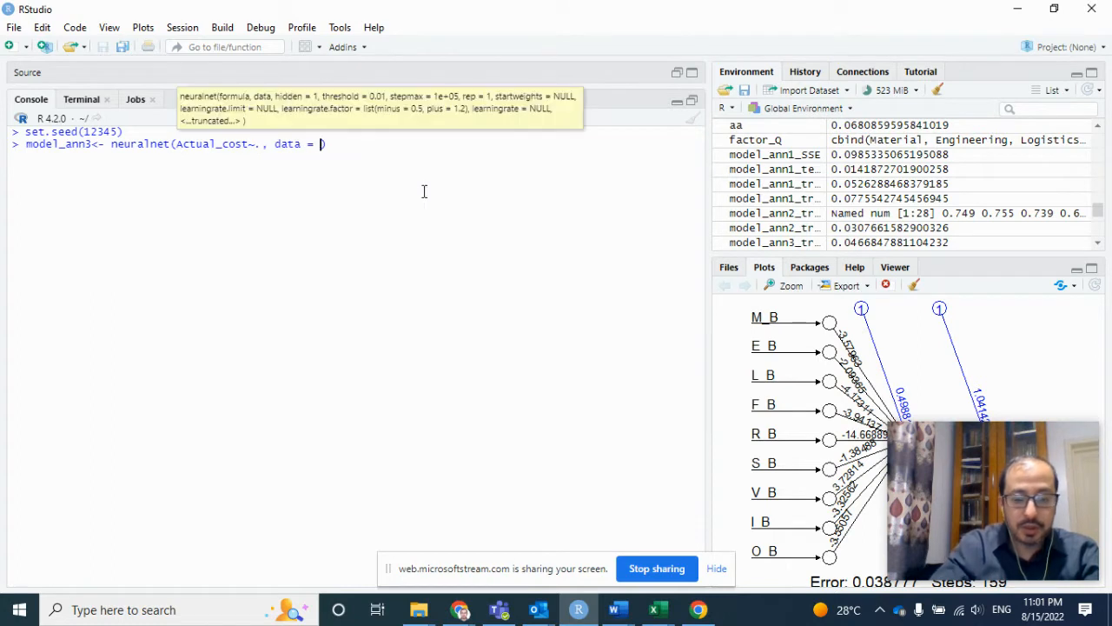
pyautogui.write('project')
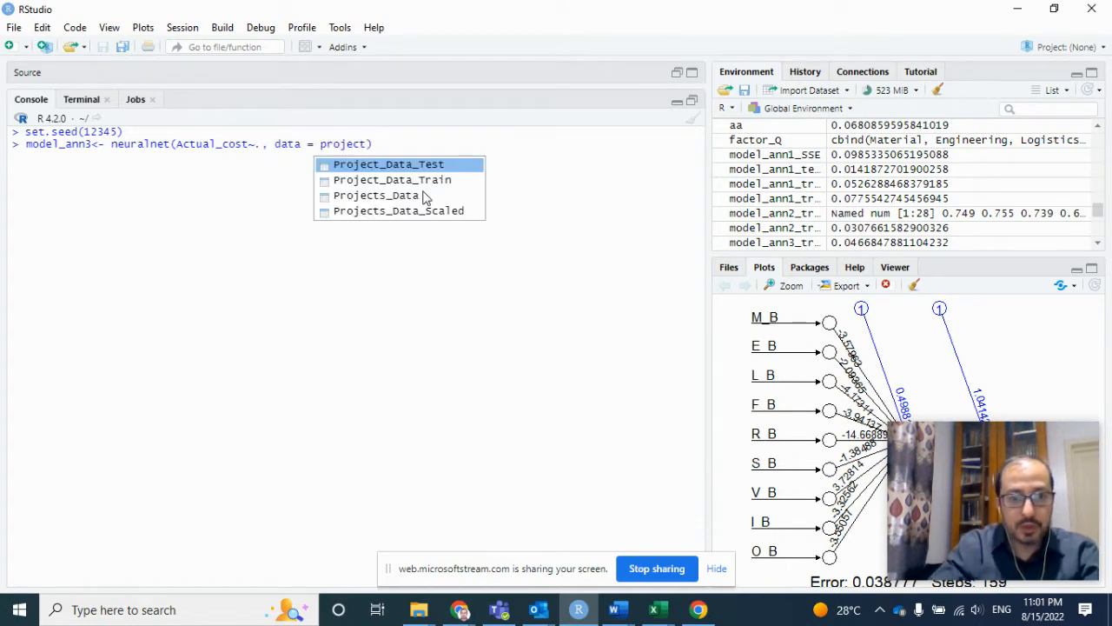
pyautogui.click(392, 180)
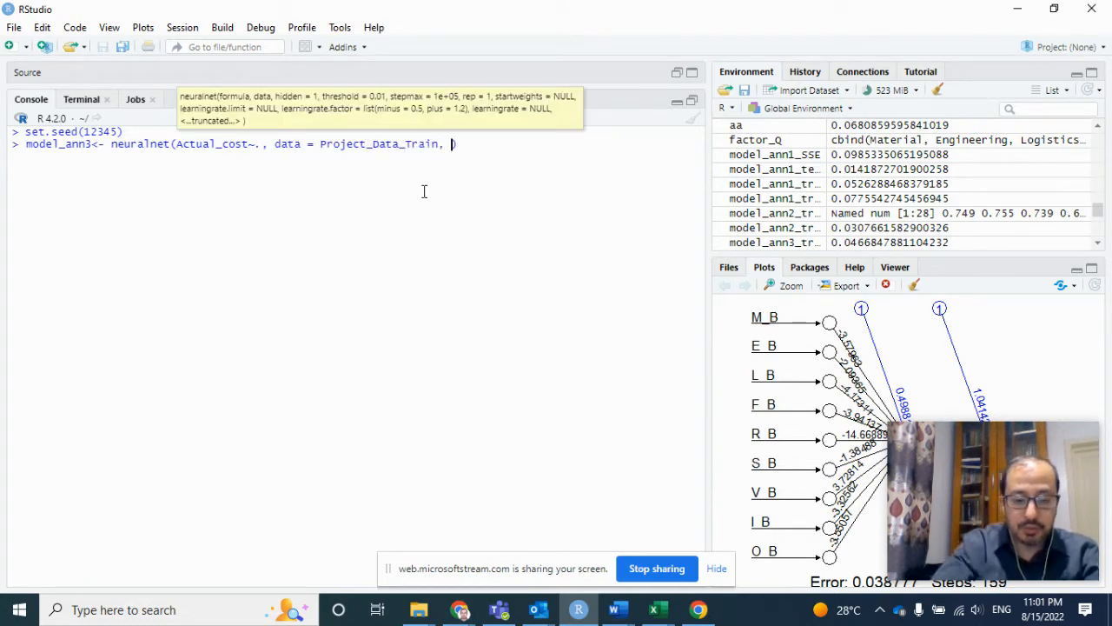
pyautogui.write('hidd')
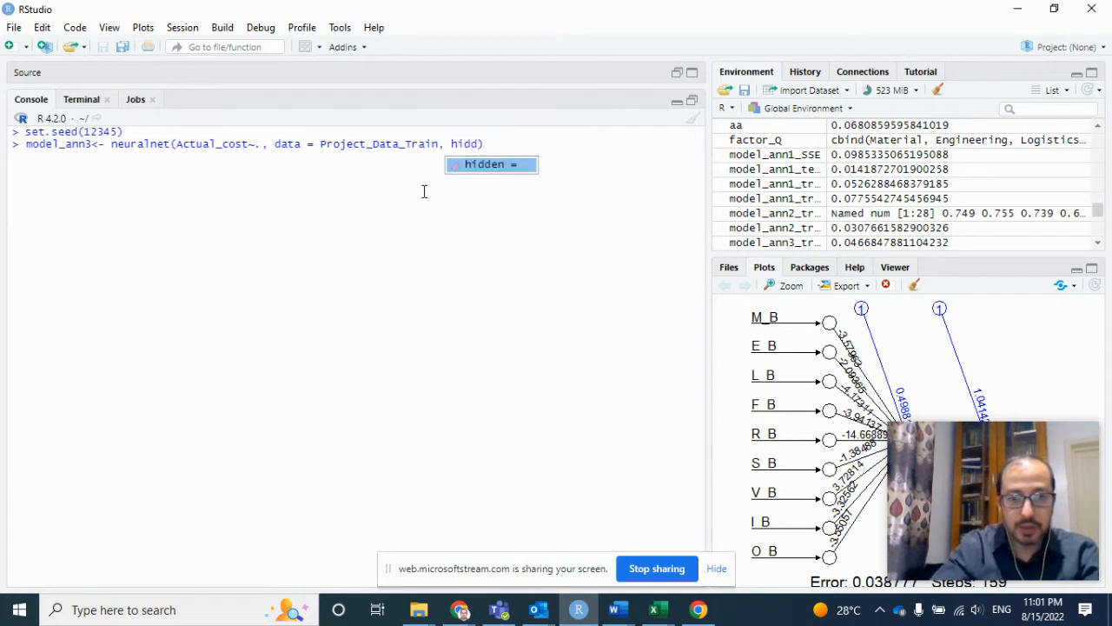
pyautogui.write('c(4,')
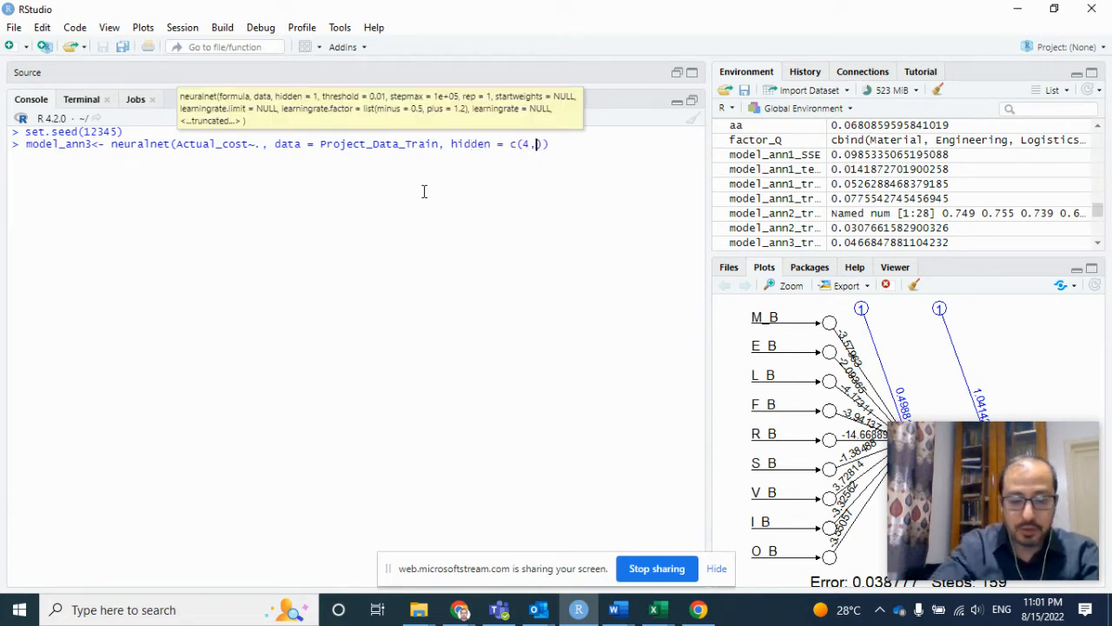
pyautogui.write('4)')
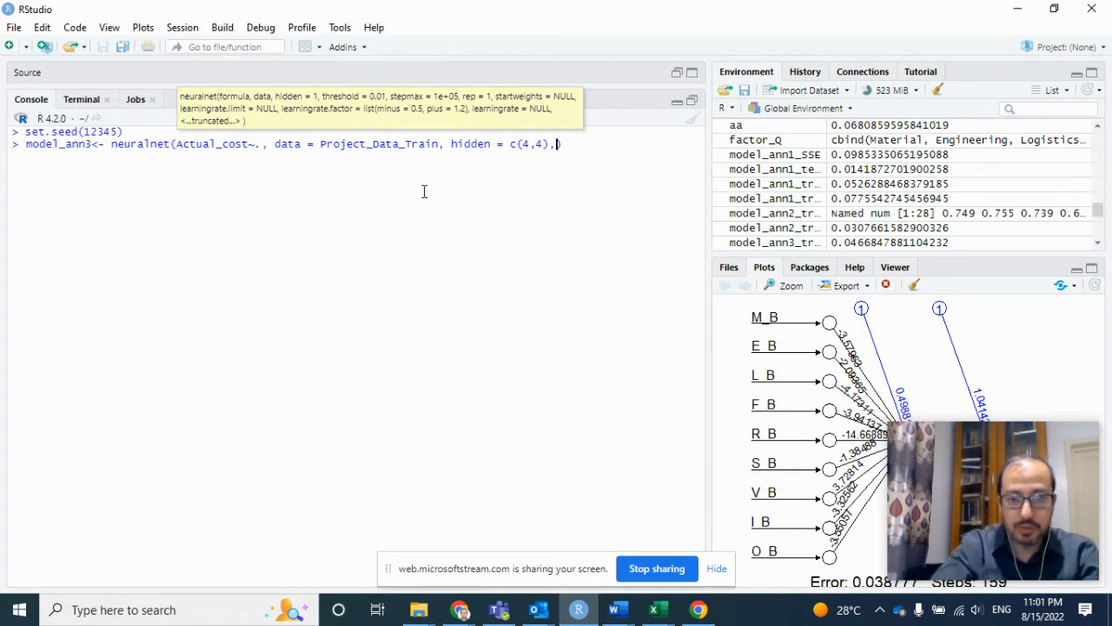
pyautogui.write('" "')
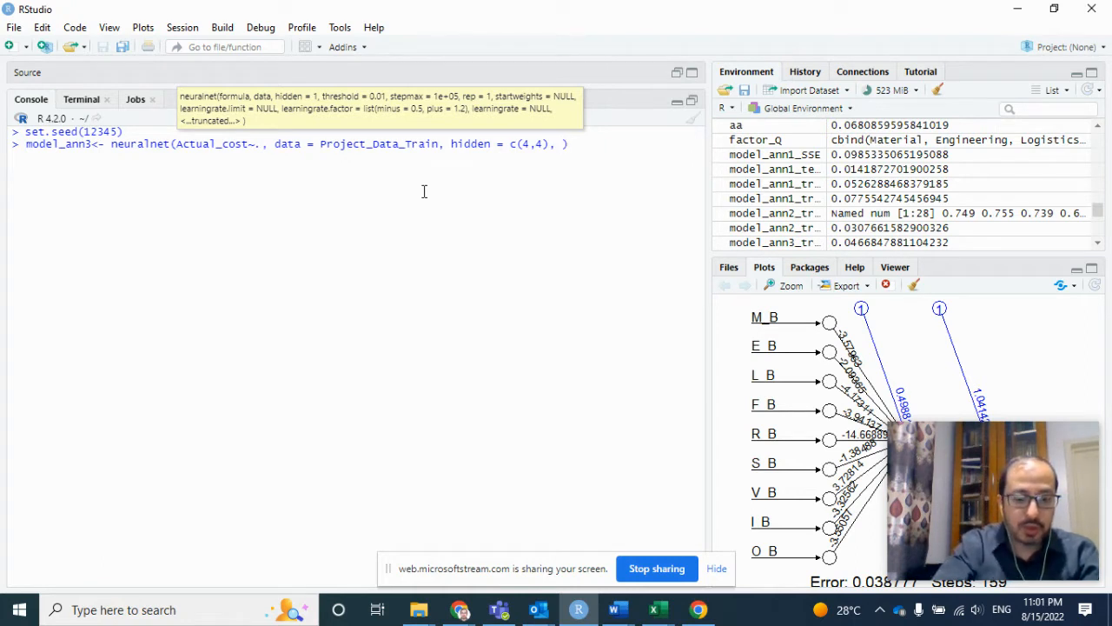
pyautogui.write('act.fct = "logistic')
pyautogui.write('plot(')
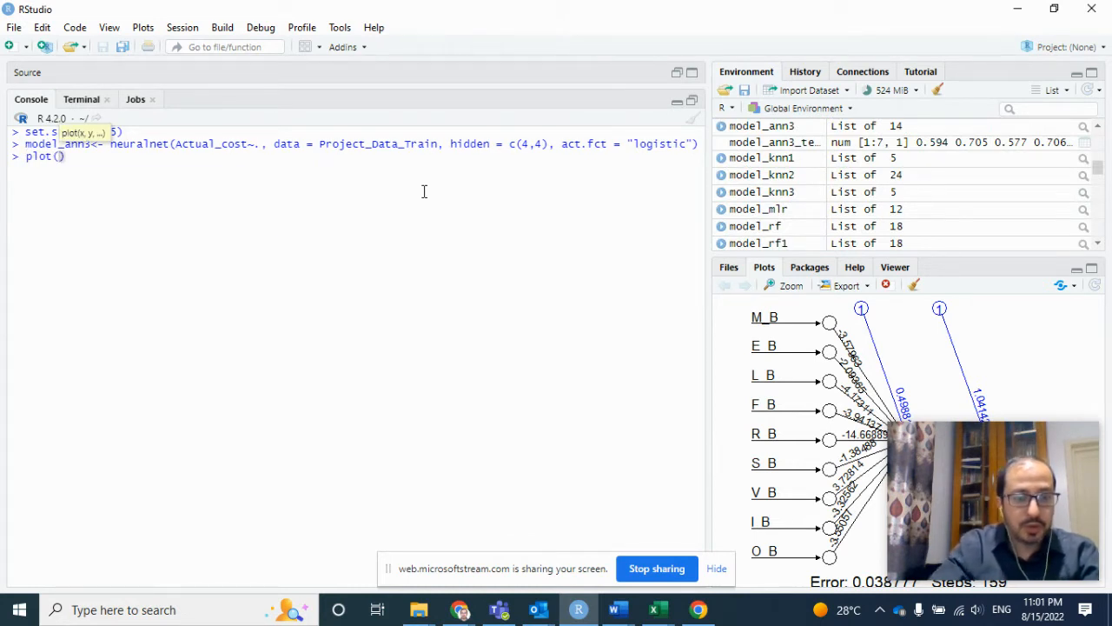
# Step: Run plot(model_ann3) to draw the neural network diagram
pyautogui.write('m')
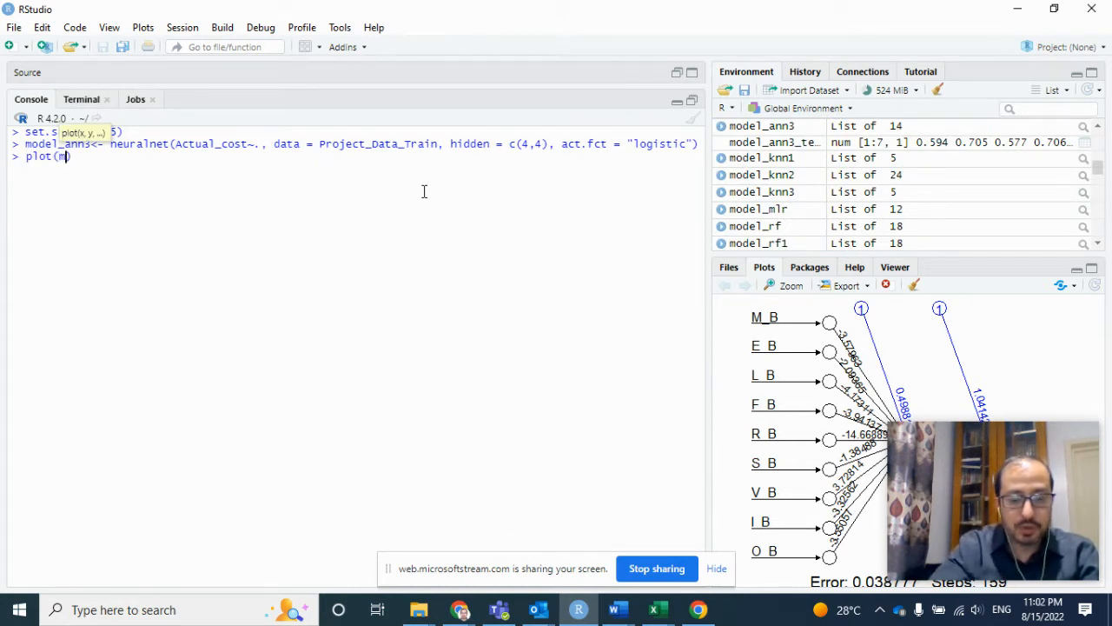
pyautogui.write('model_ann3')
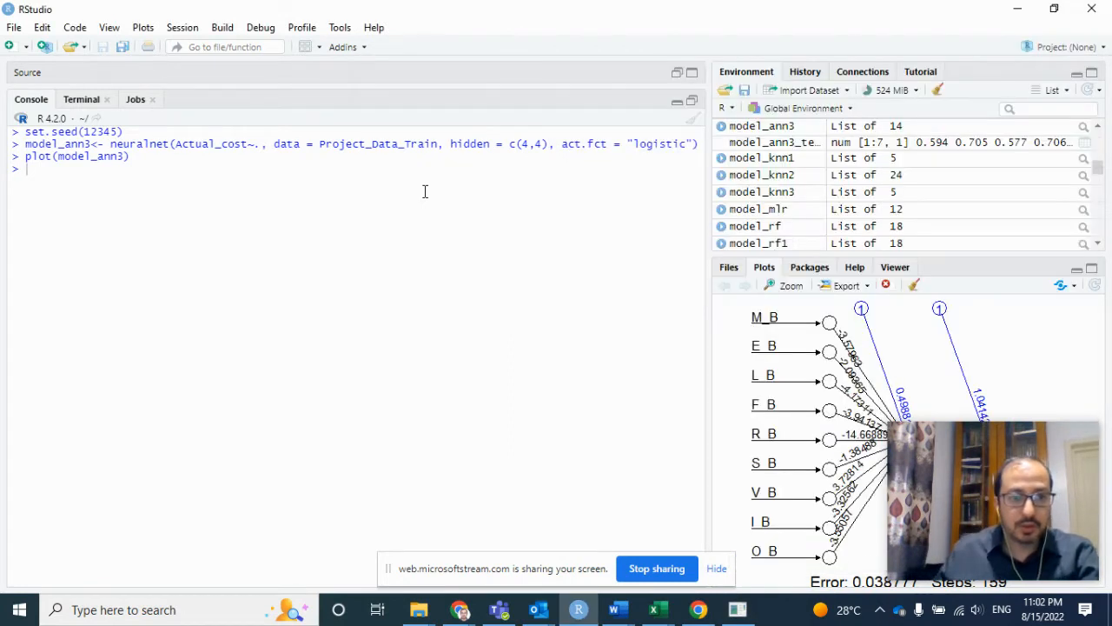
# Step: Compute model_ann3_train_rmse from training Actual_cost and net.result, and print 0.04668479
pyautogui.write('model_')
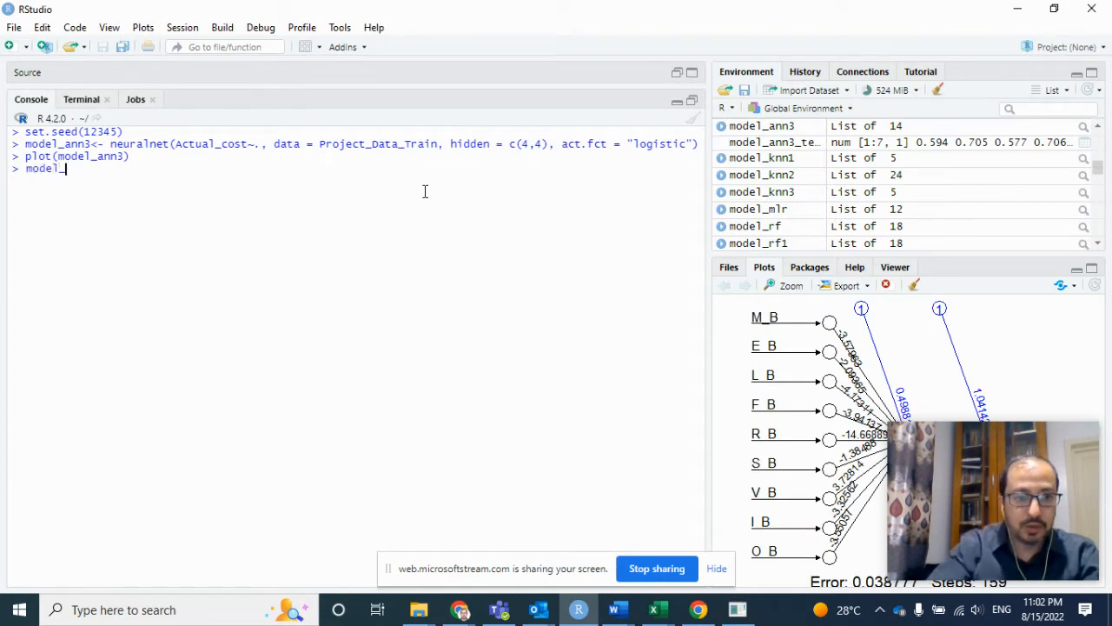
pyautogui.write('_')
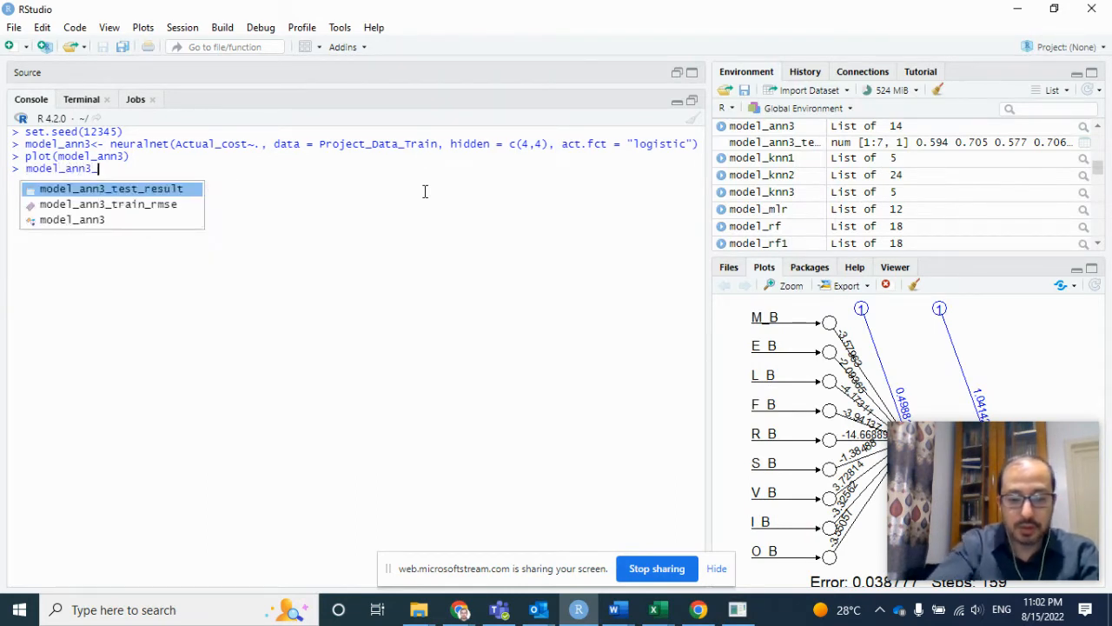
pyautogui.write('train_rmse')
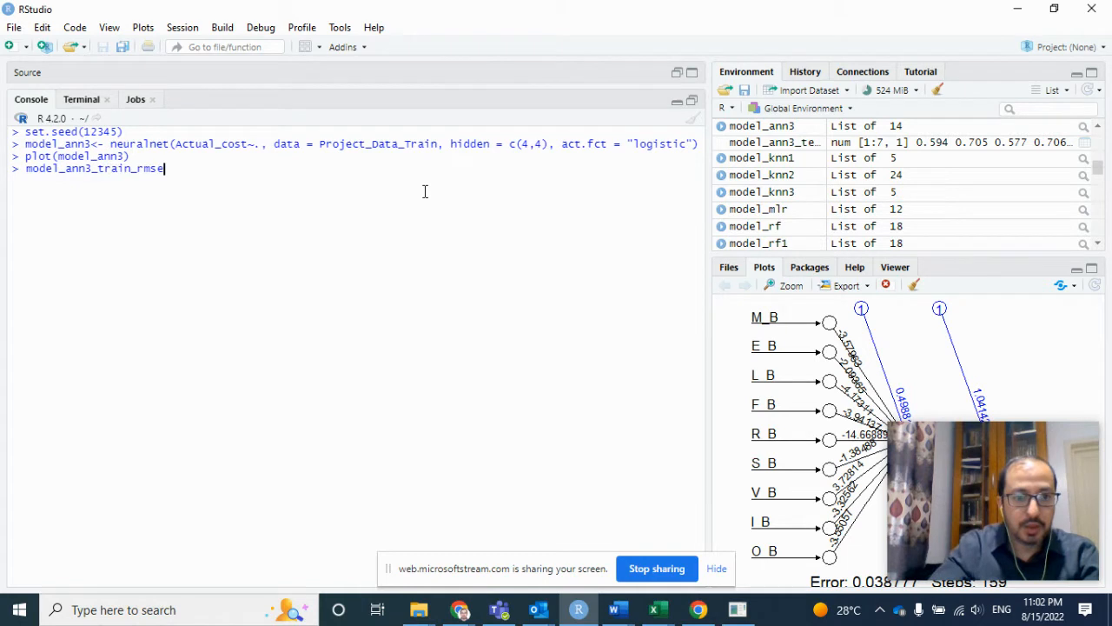
pyautogui.write('<- r')
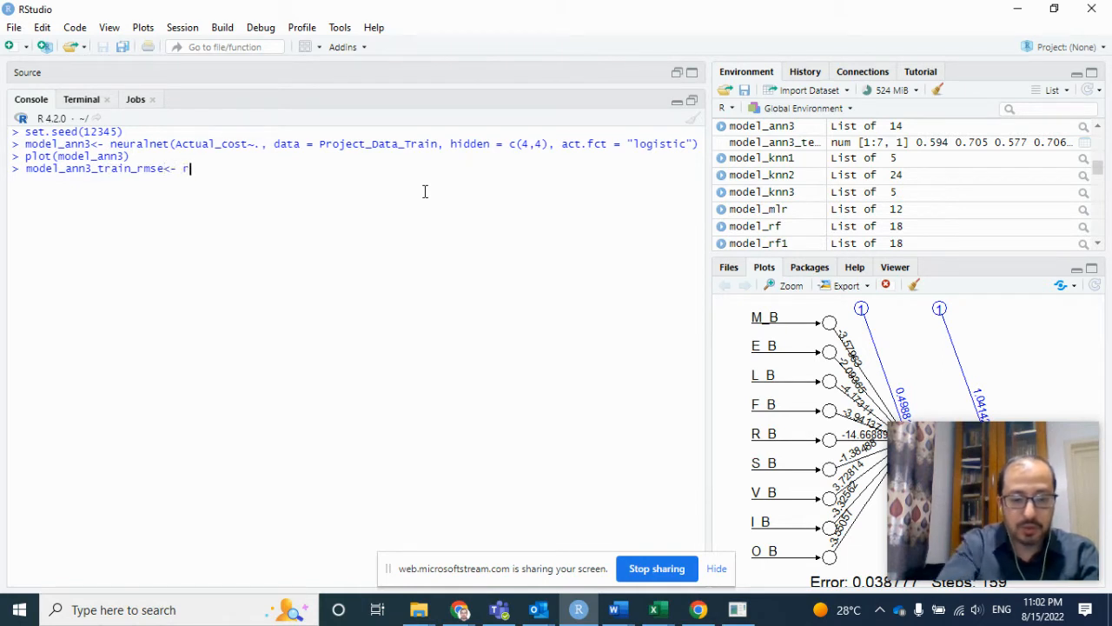
pyautogui.write('RMSE()')
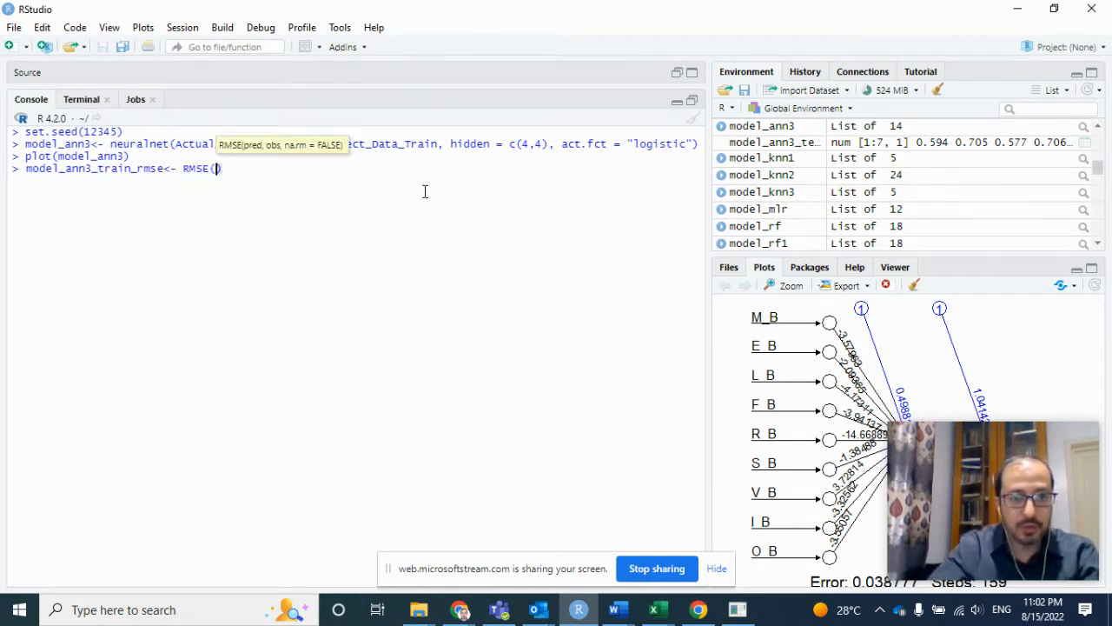
pyautogui.write('Act')
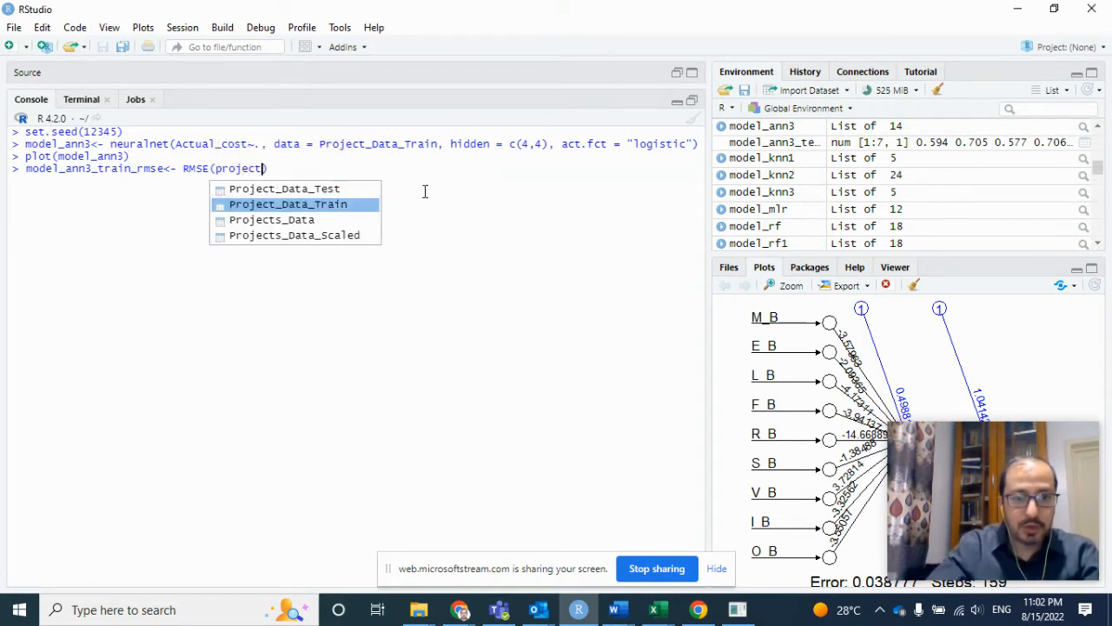
pyautogui.click(287, 203)
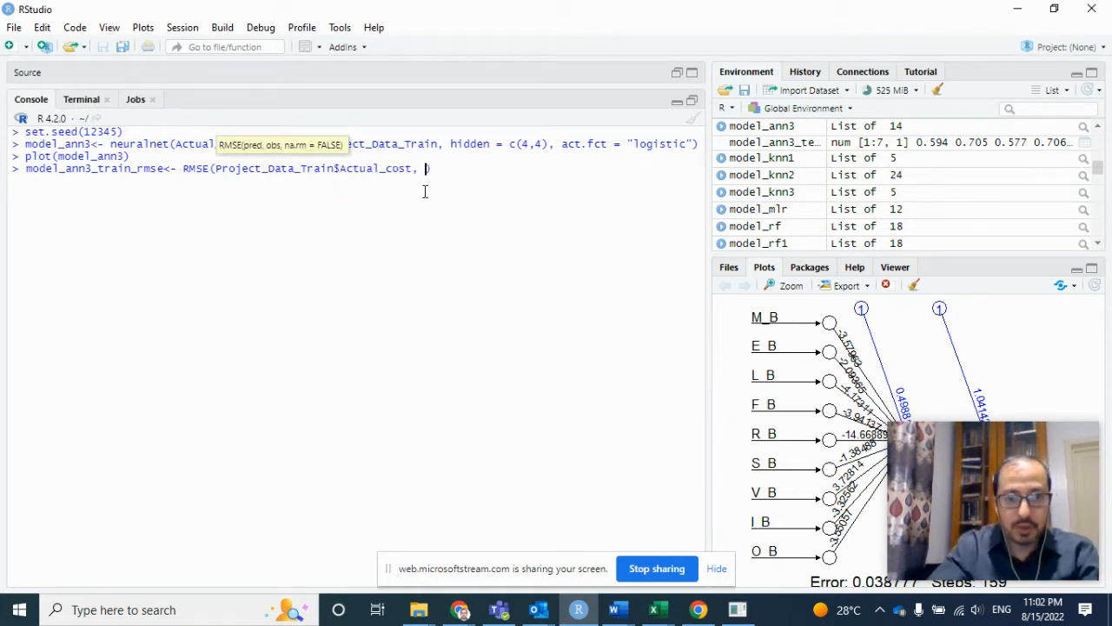
pyautogui.write('unlist(')
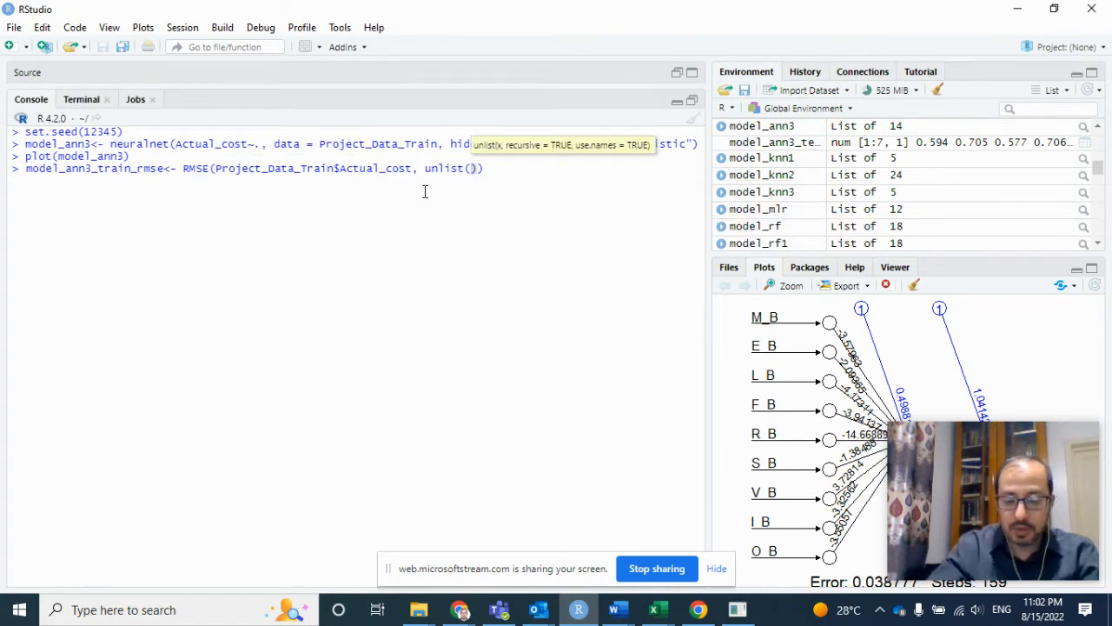
pyautogui.write('model_ann')
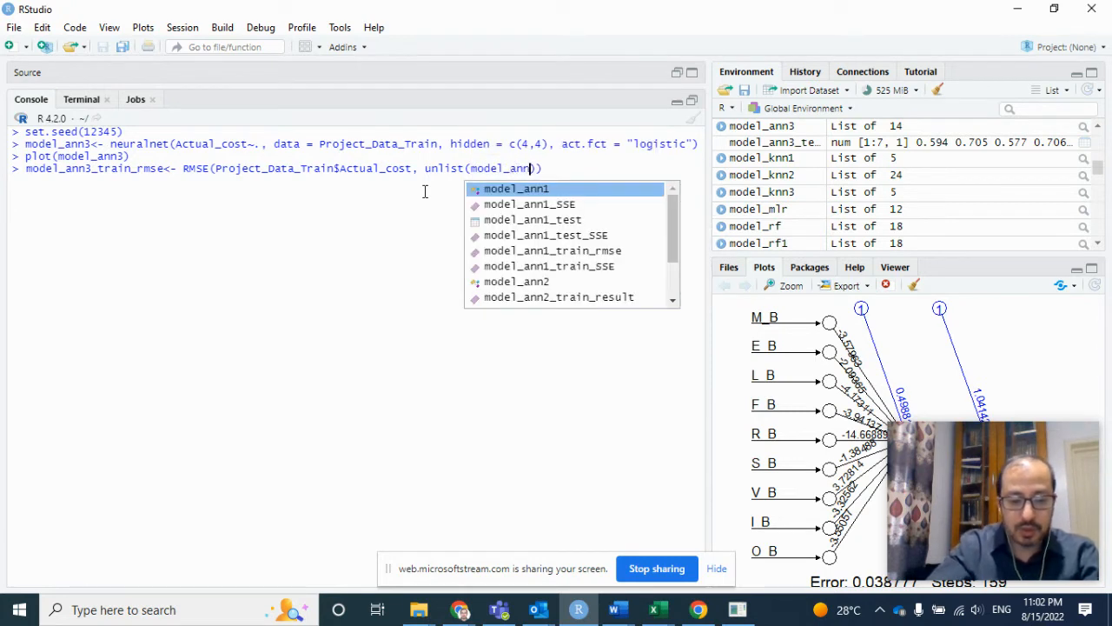
pyautogui.write('$')
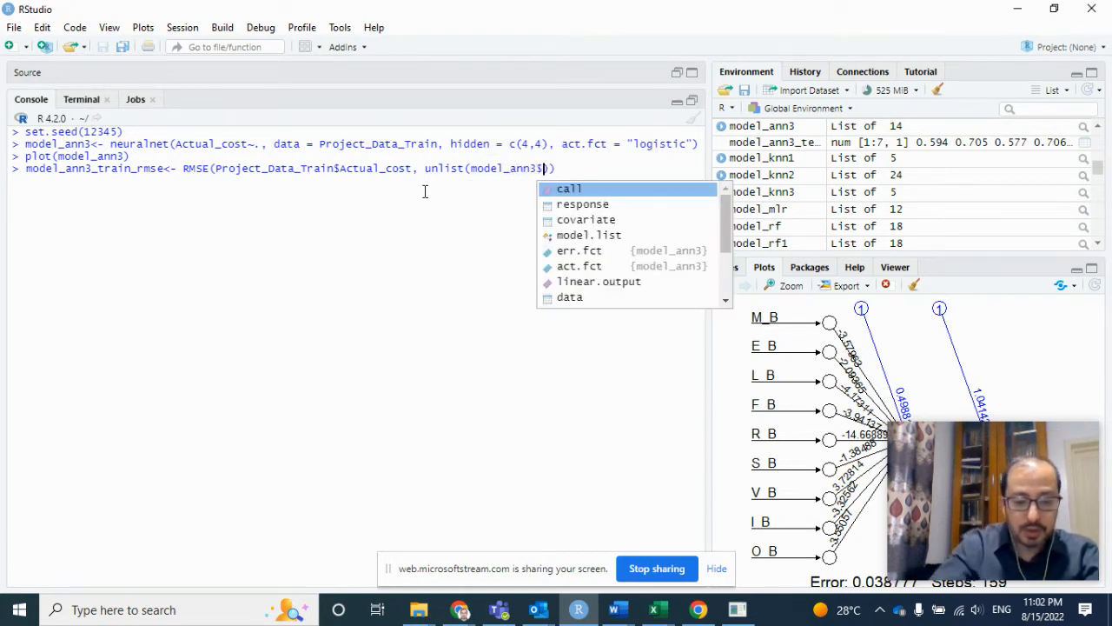
pyautogui.write('net.result')
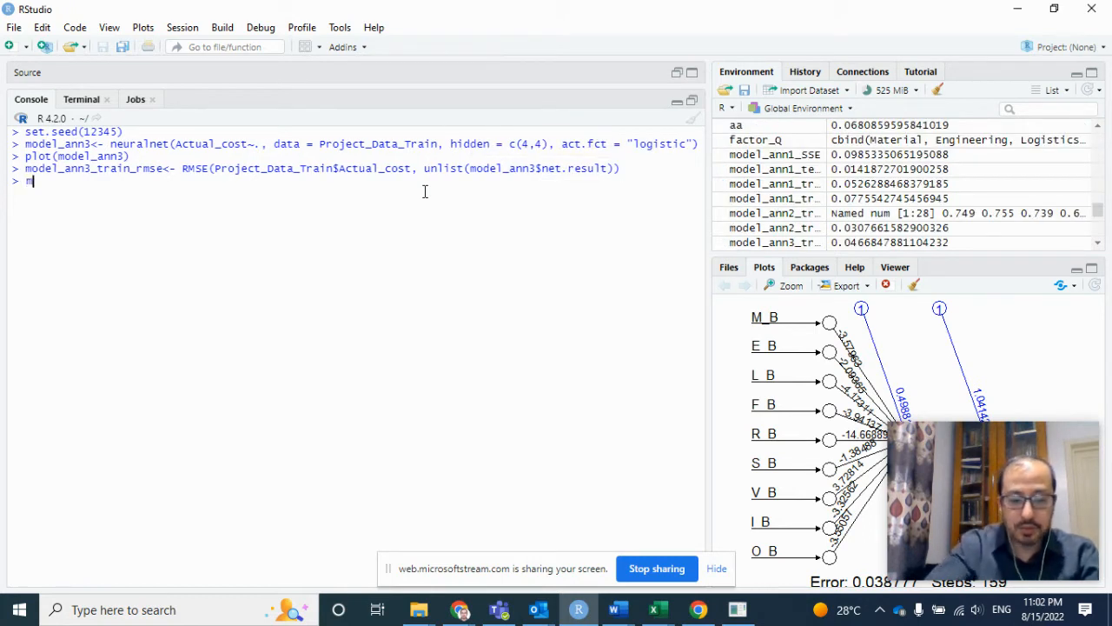
pyautogui.write('model_ann')
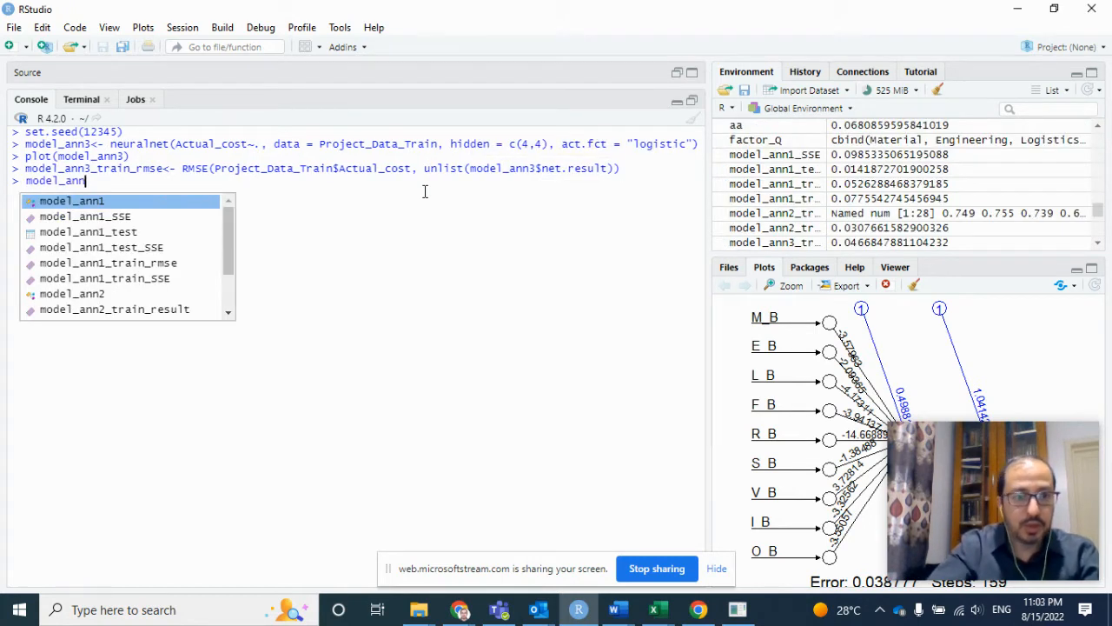
pyautogui.write('3')
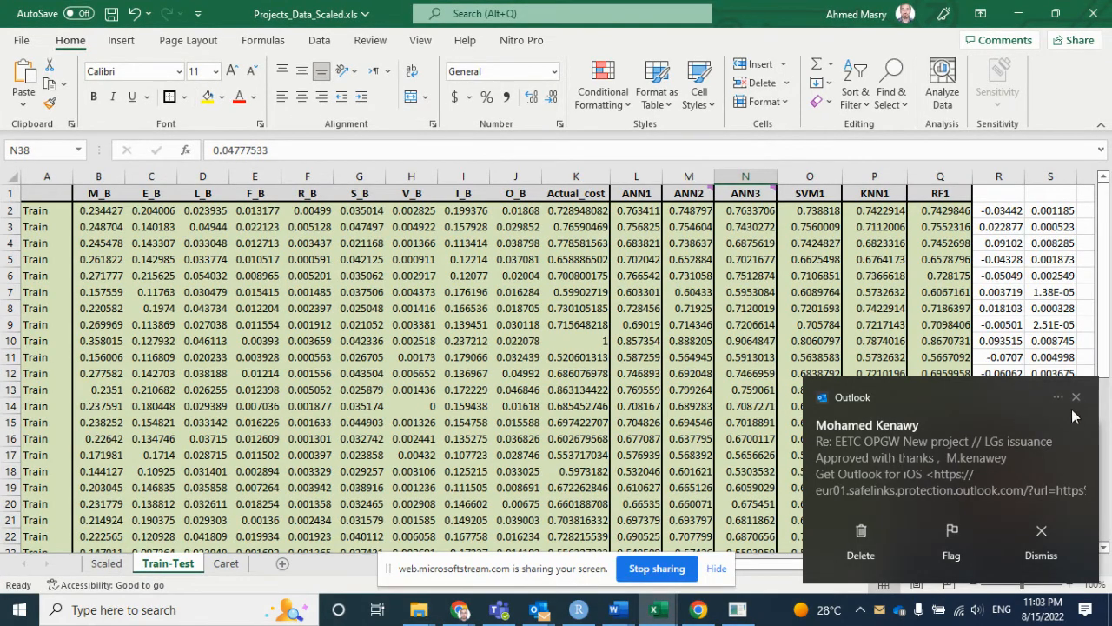
pyautogui.scroll(-3)
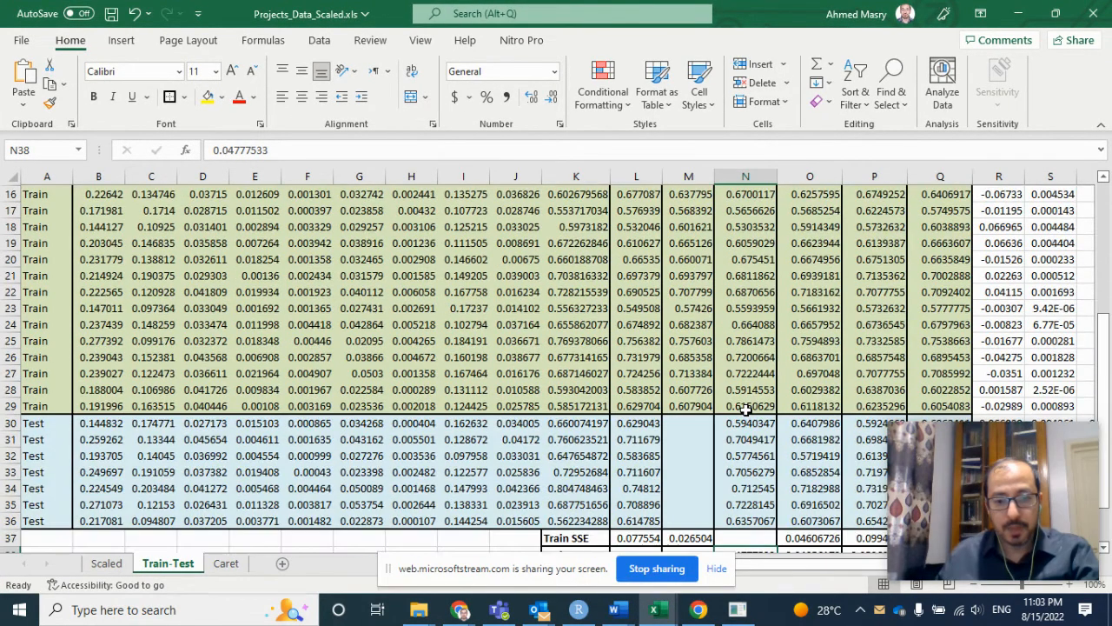
pyautogui.scroll(-3)
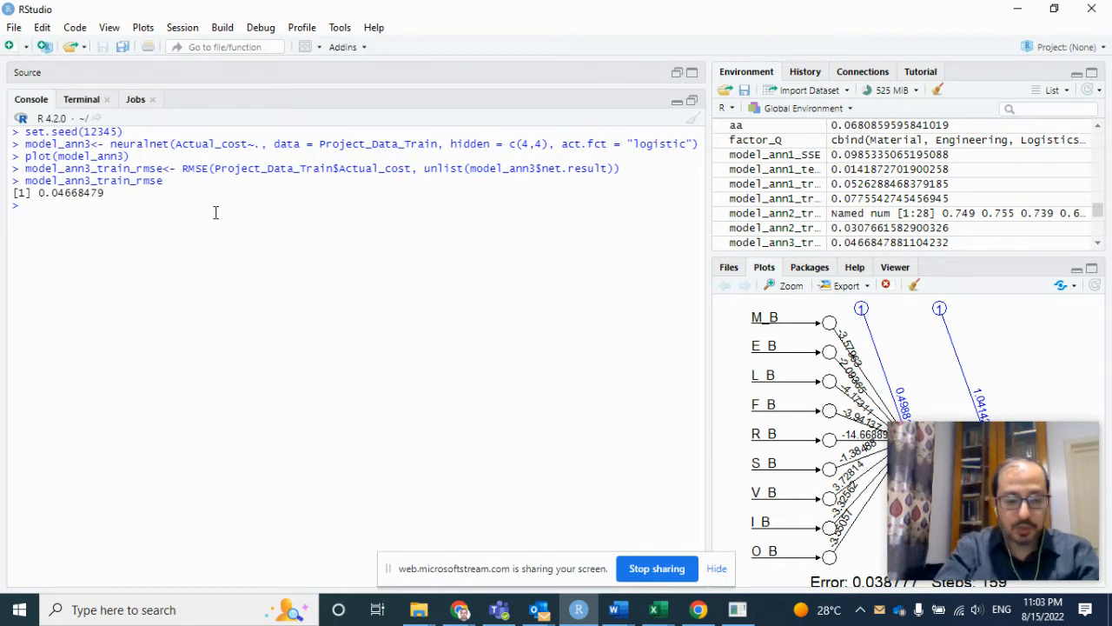
# Step: Set seed 12345 and try model_svm1 <- svm(Actual_cost~., data=Project_Data_Train), which fails
pyautogui.write('model_')
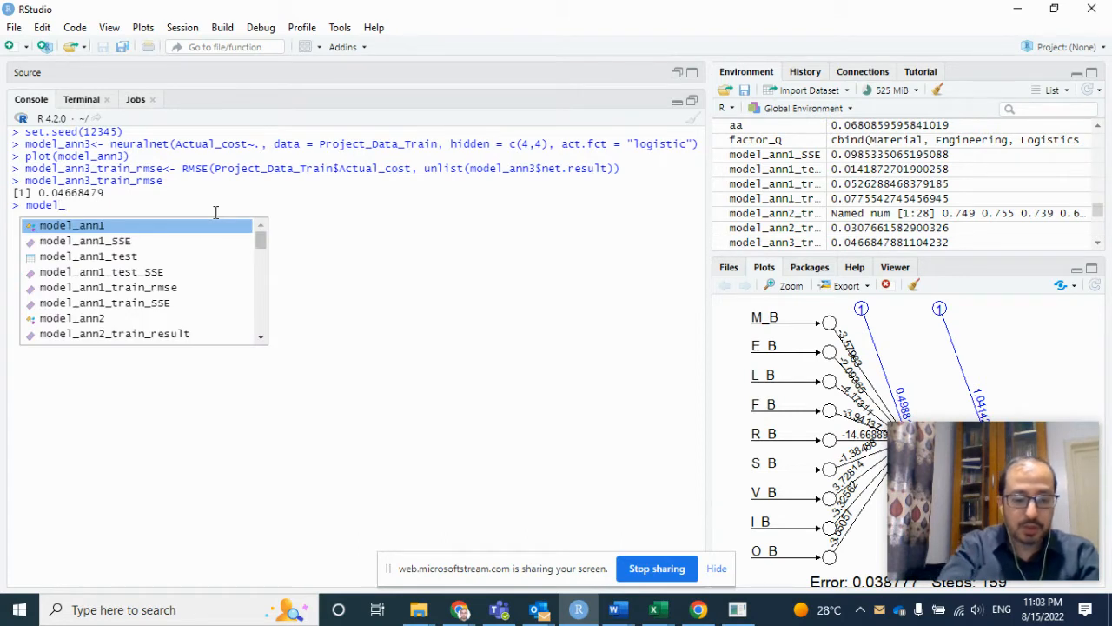
pyautogui.write('svm')
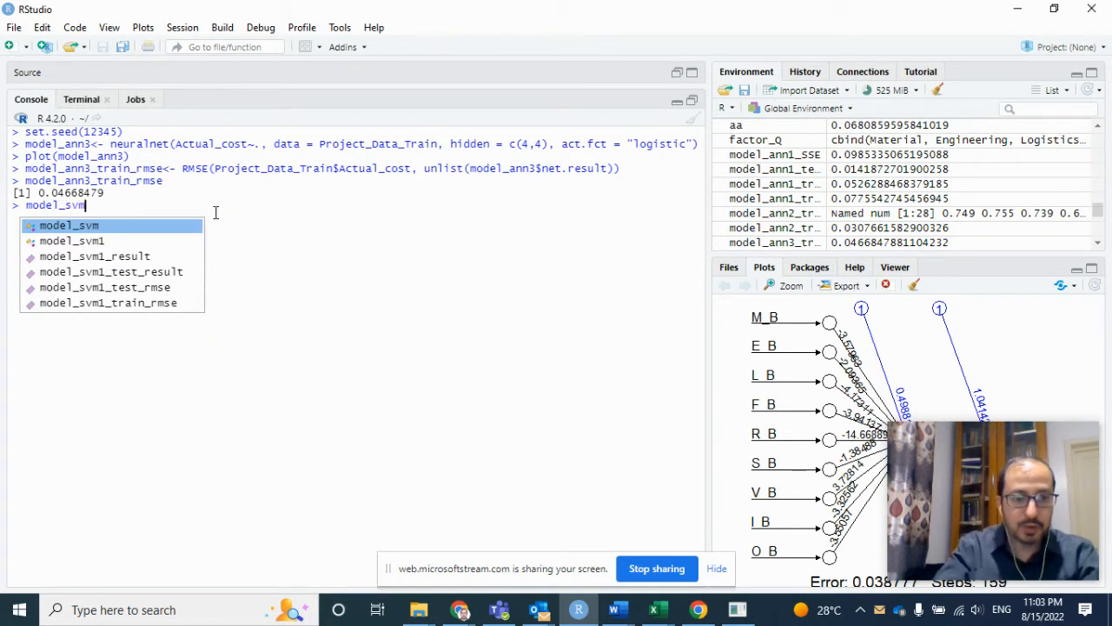
pyautogui.write('1')
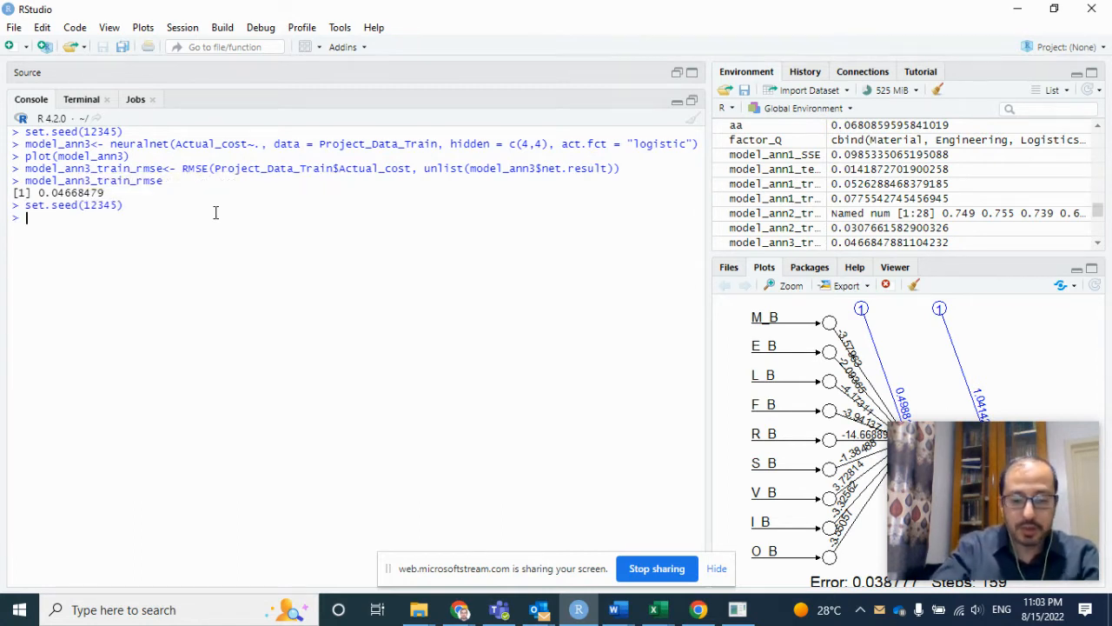
pyautogui.write('model_sv')
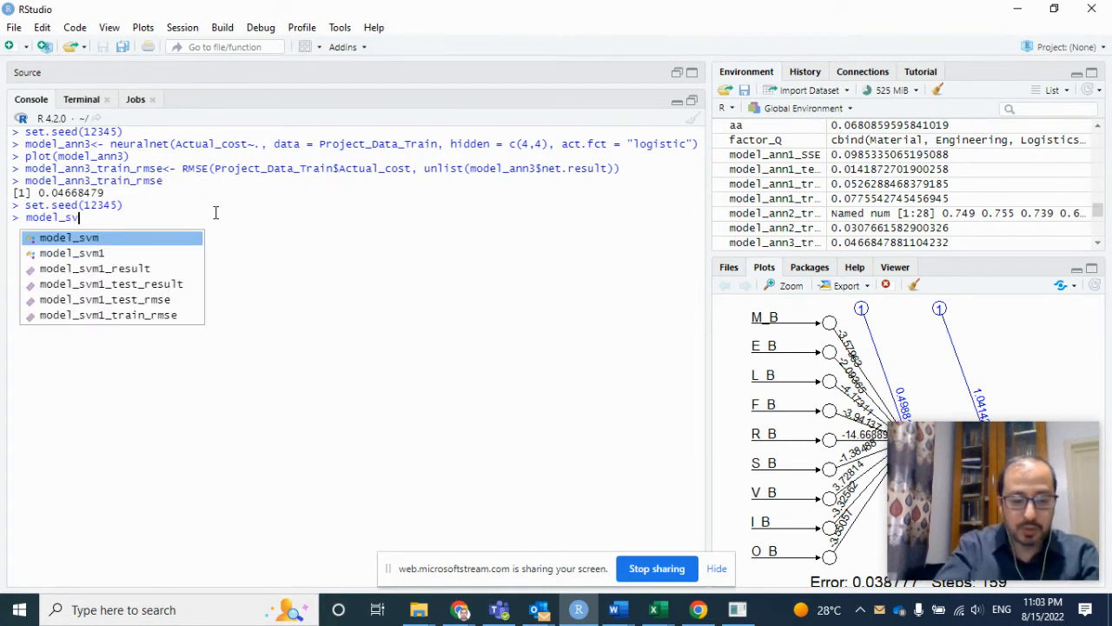
pyautogui.write('m1<-')
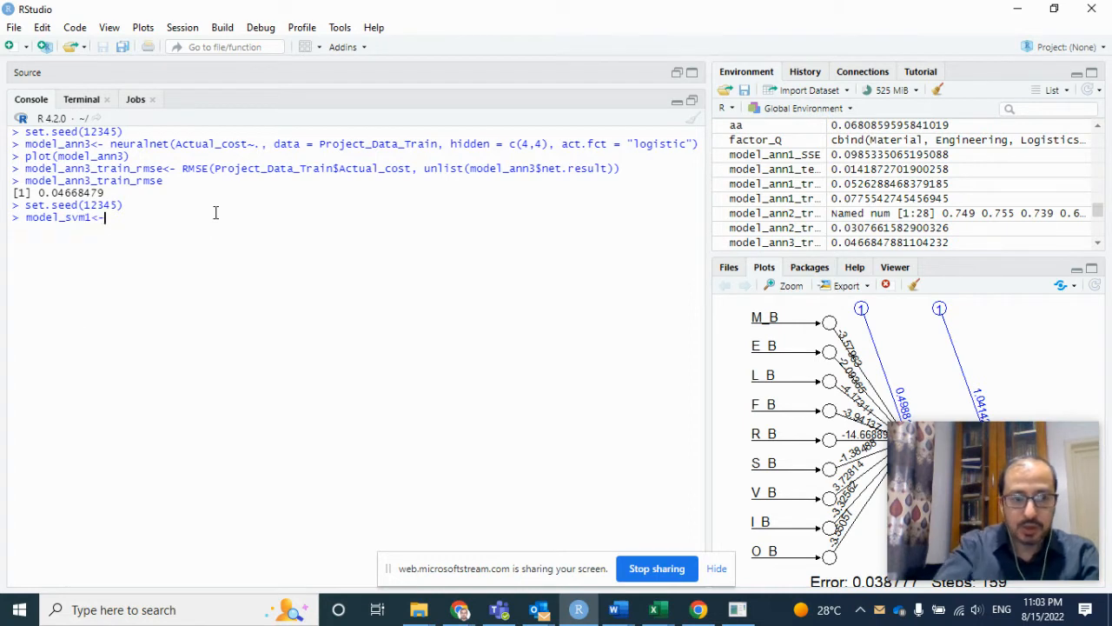
pyautogui.write('svm(')
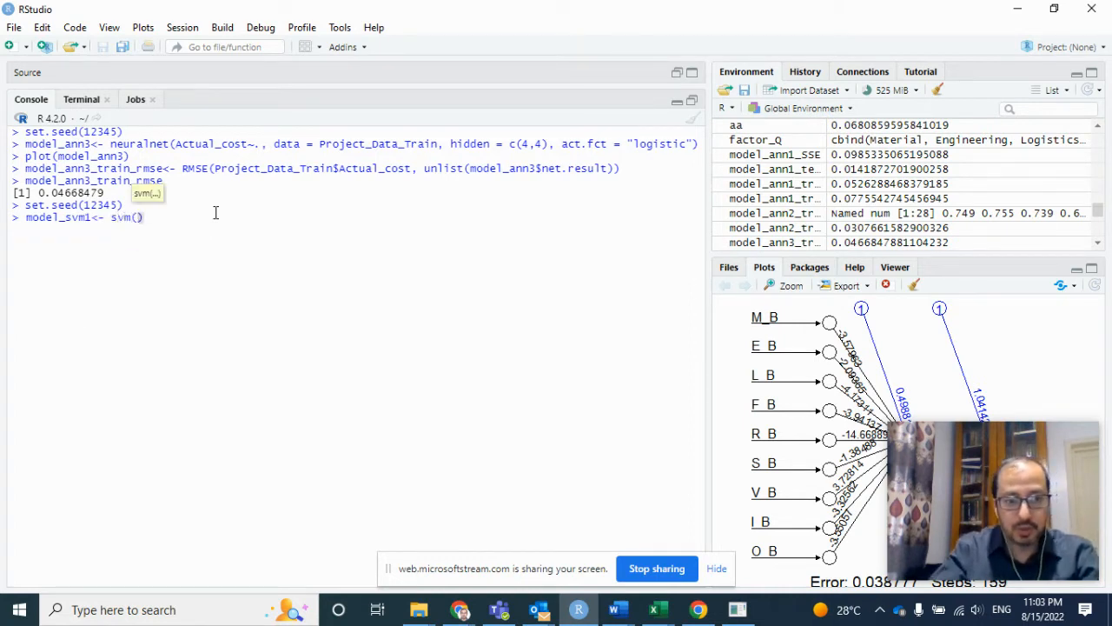
pyautogui.write('Ac')
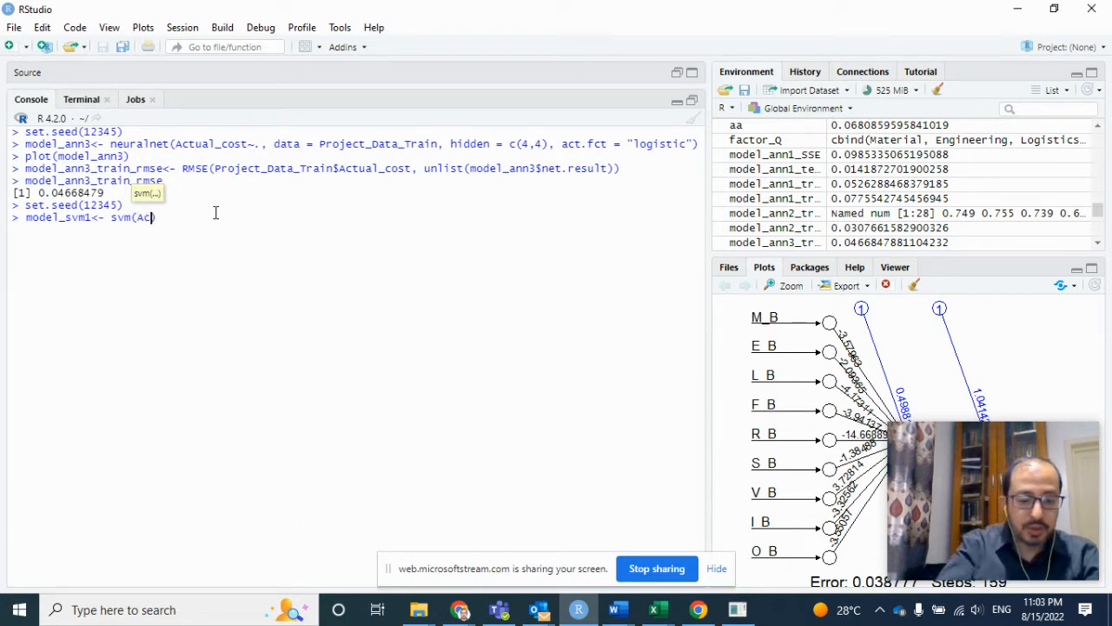
pyautogui.write('tual)')
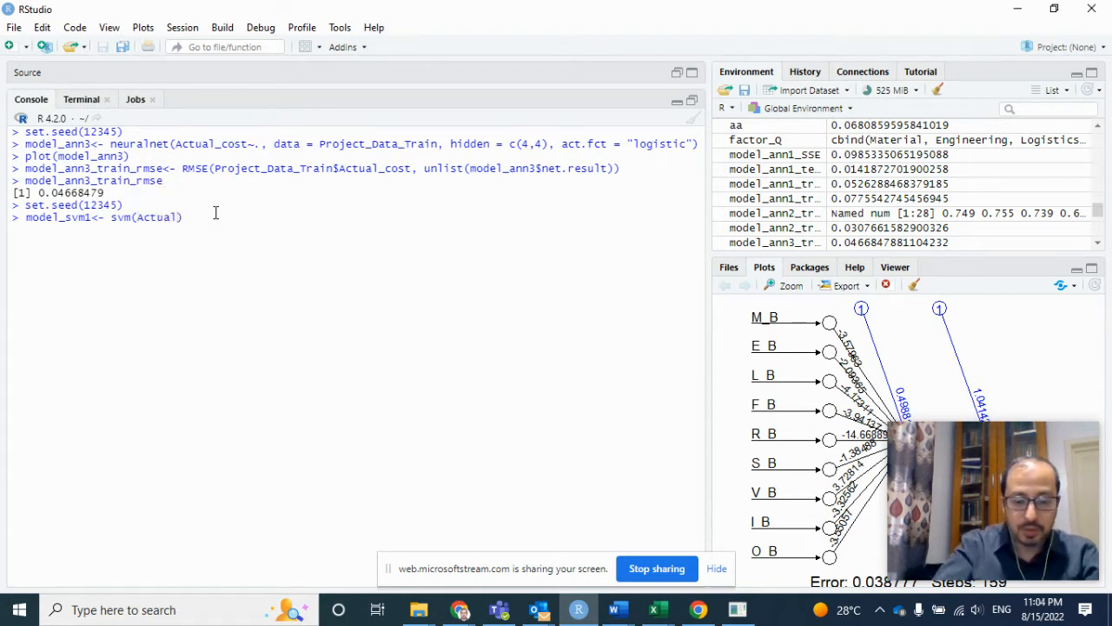
pyautogui.write('_cost~.,')
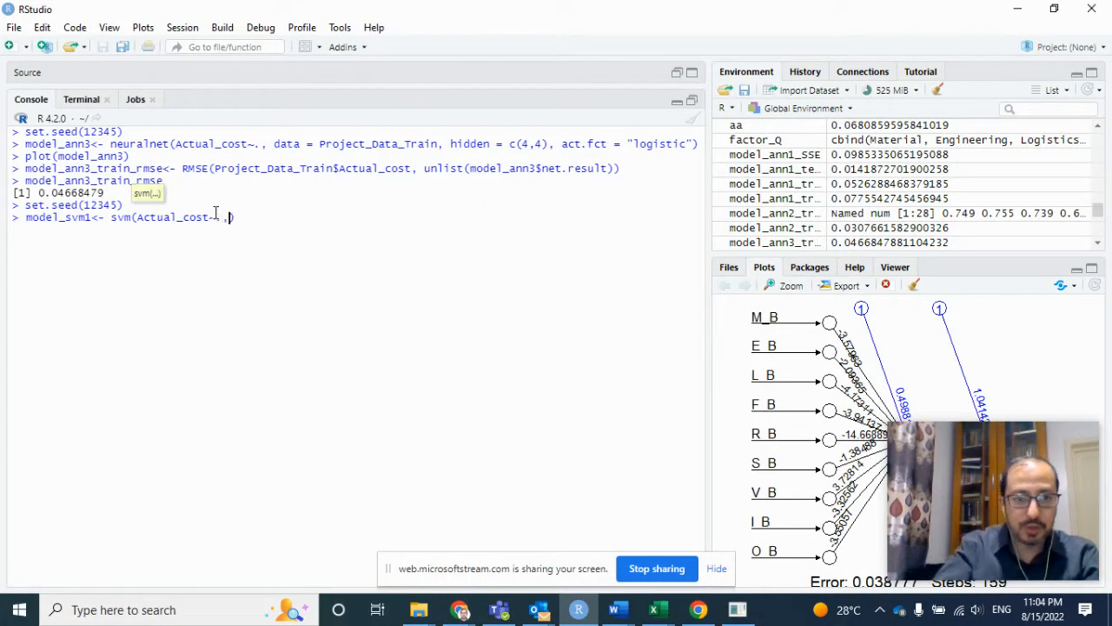
pyautogui.write('de')
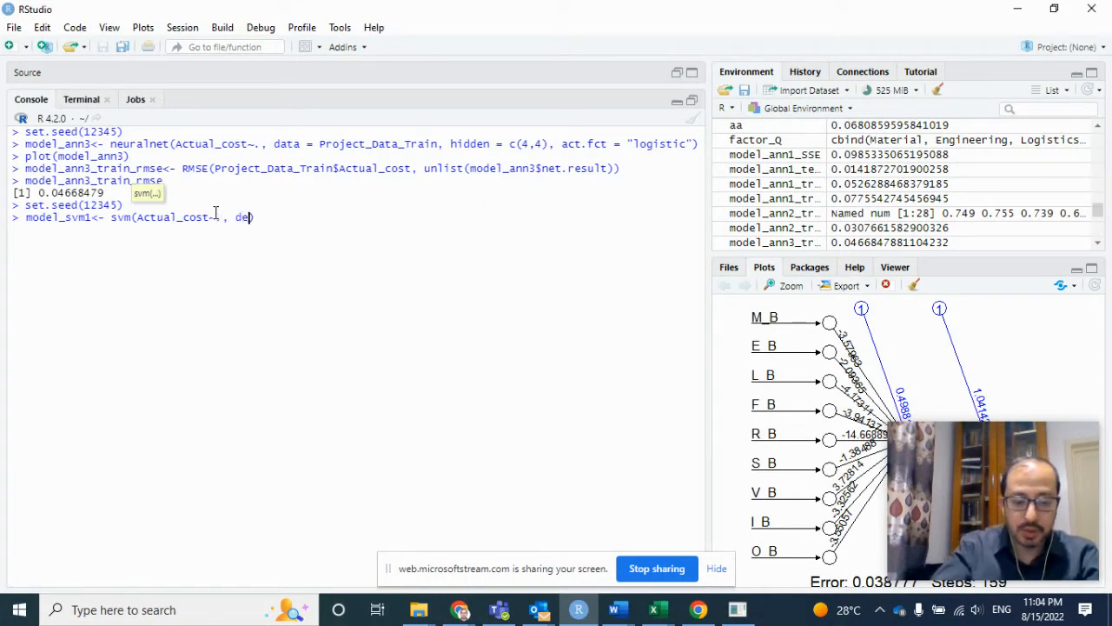
pyautogui.press('Backspace')
pyautogui.write('ata= Project_Data_Train')
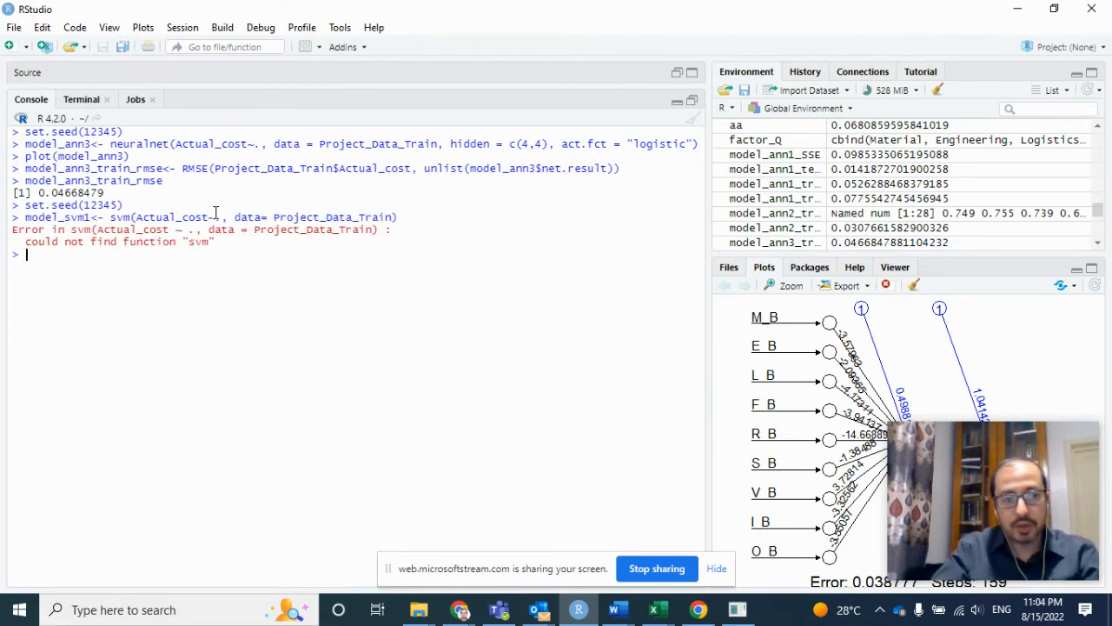
# Step: Load the e1071 package with library(e1071)
pyautogui.write('library(e1071')
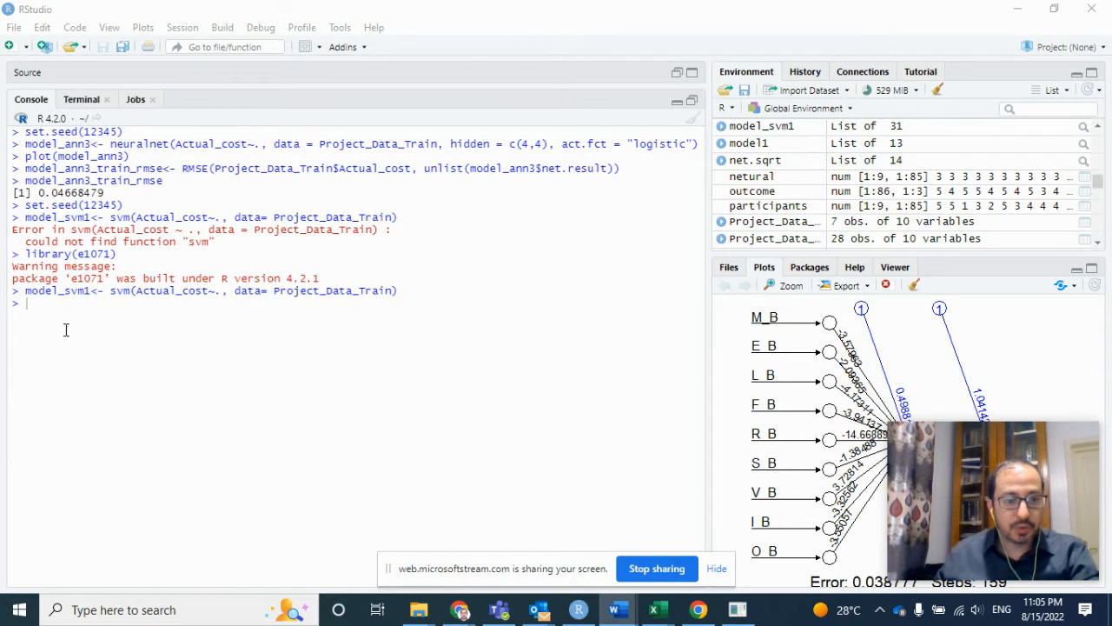
# Step: Refit and print model_svm1: eps-regression, radial kernel, cost 1, 23 support vectors
pyautogui.write('model')
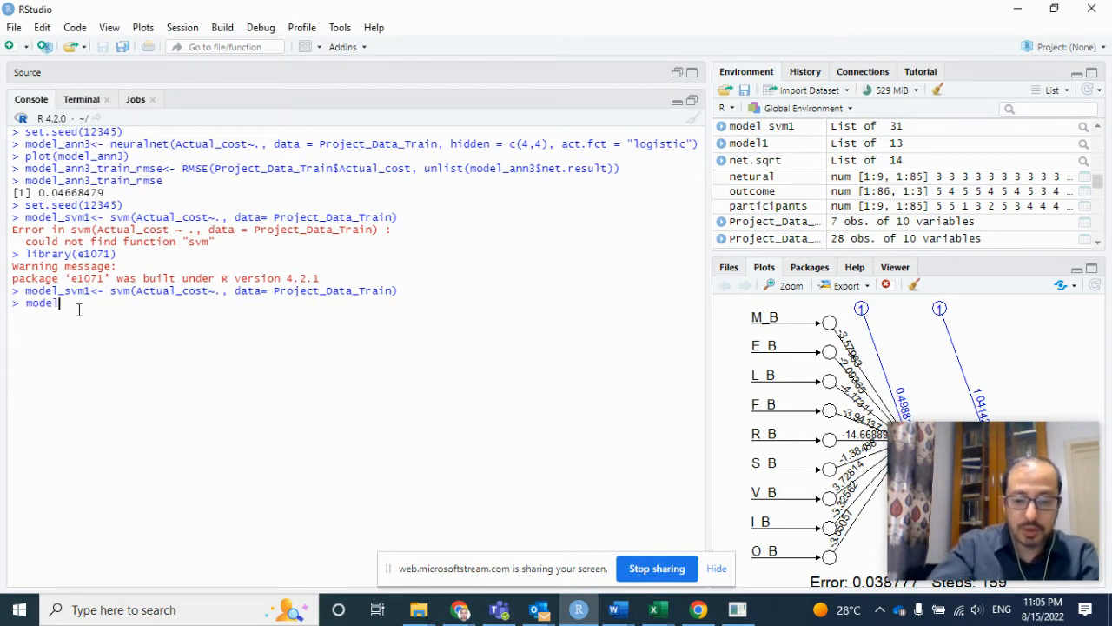
pyautogui.write('_svm1')
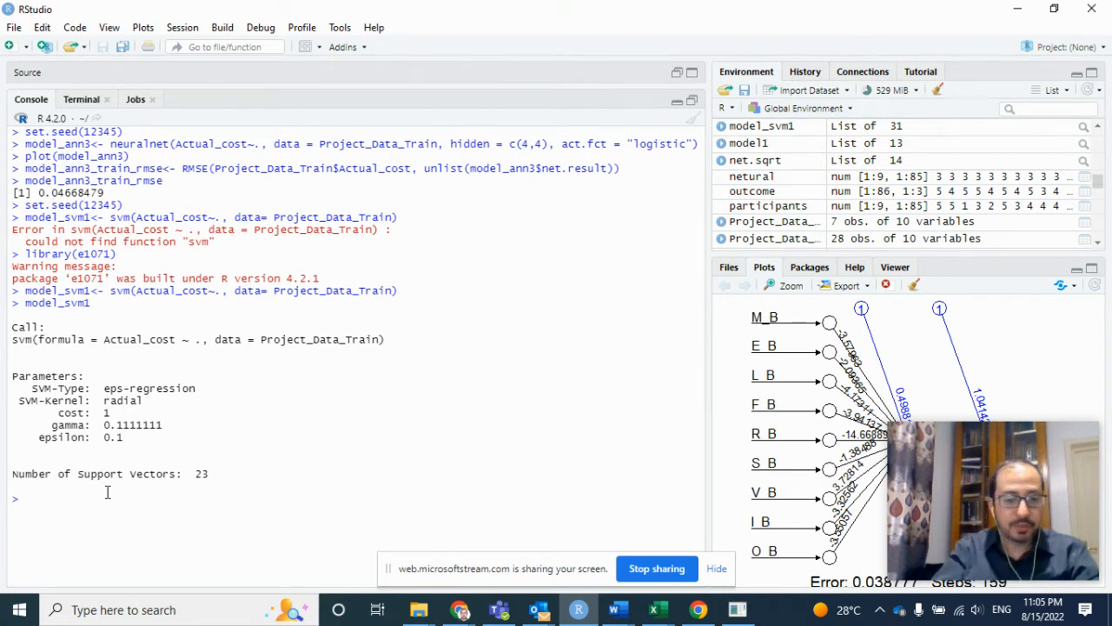
pyautogui.write('model_')
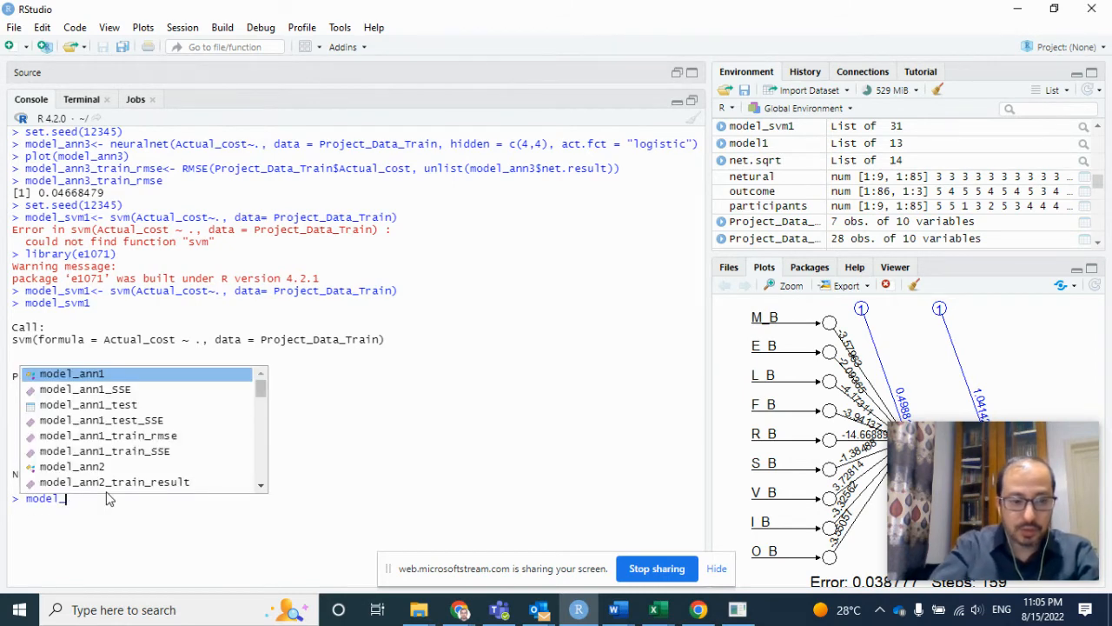
pyautogui.write('svm1')
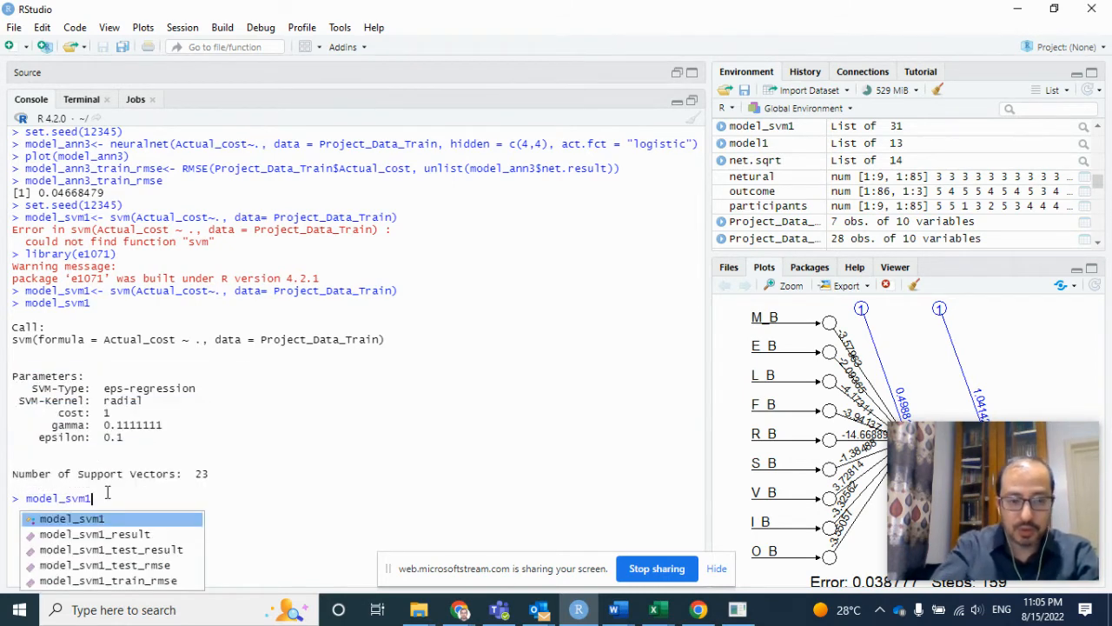
pyautogui.write('_train_rmse<- r')
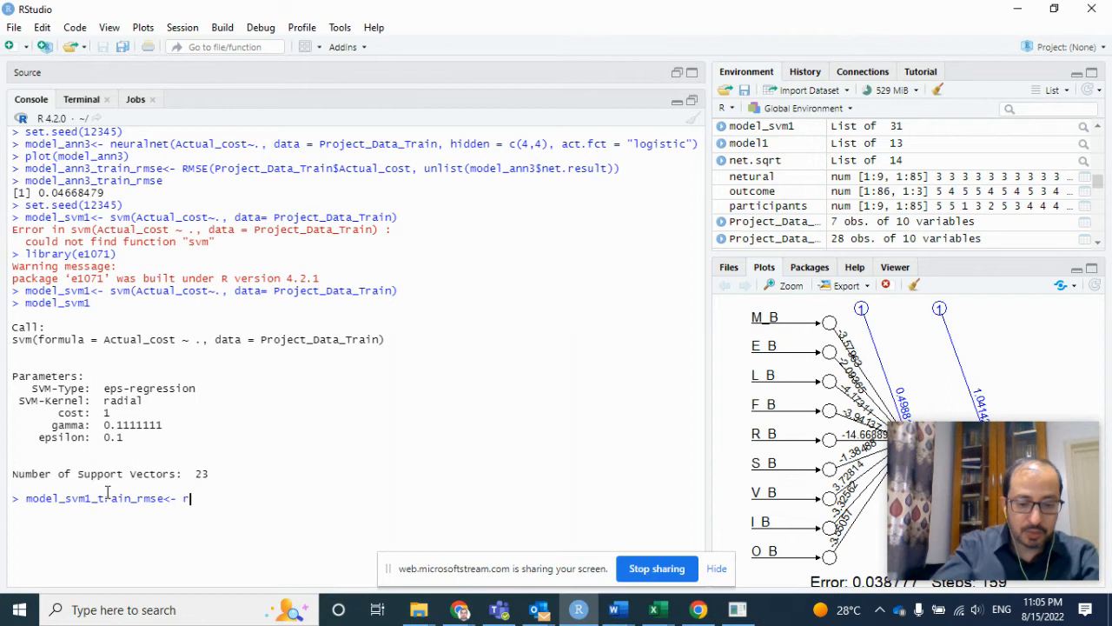
pyautogui.write('RMSE(')
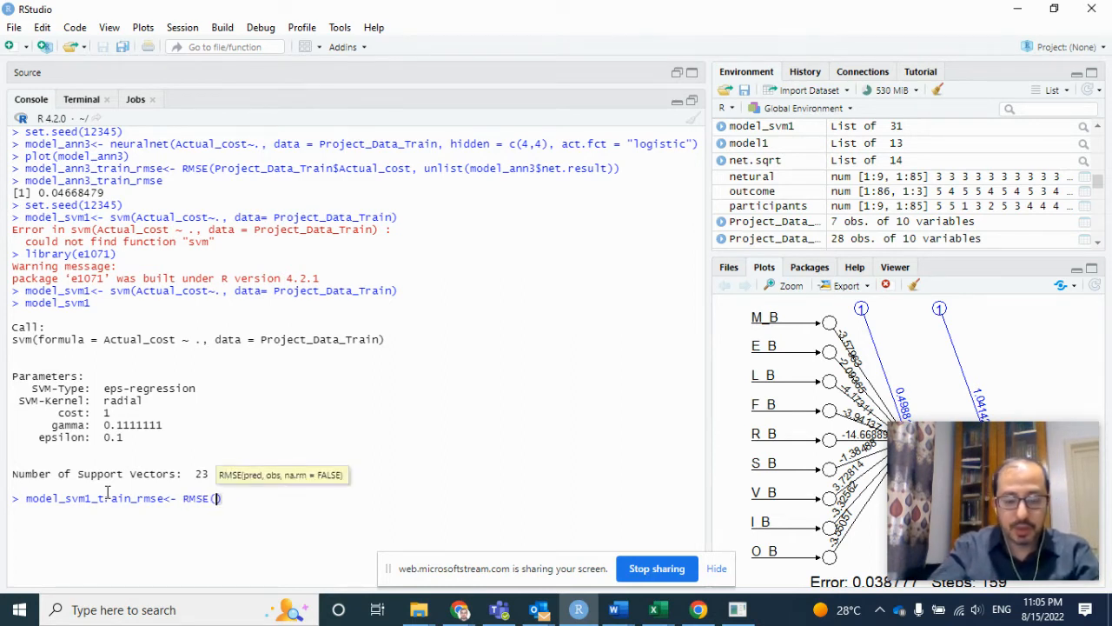
pyautogui.write('project')
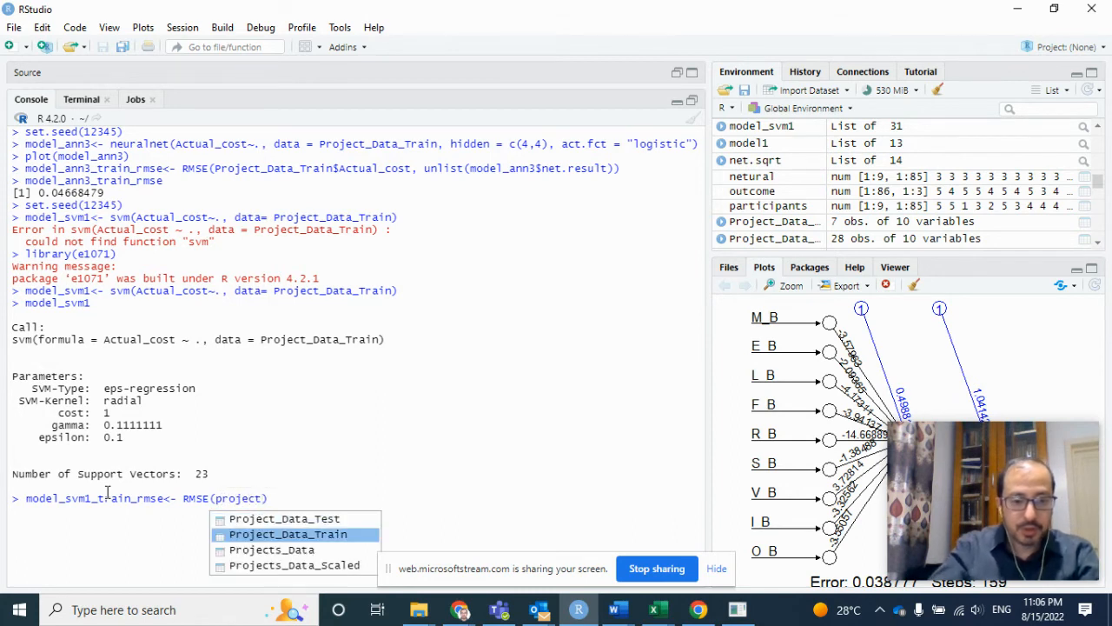
pyautogui.write('$')
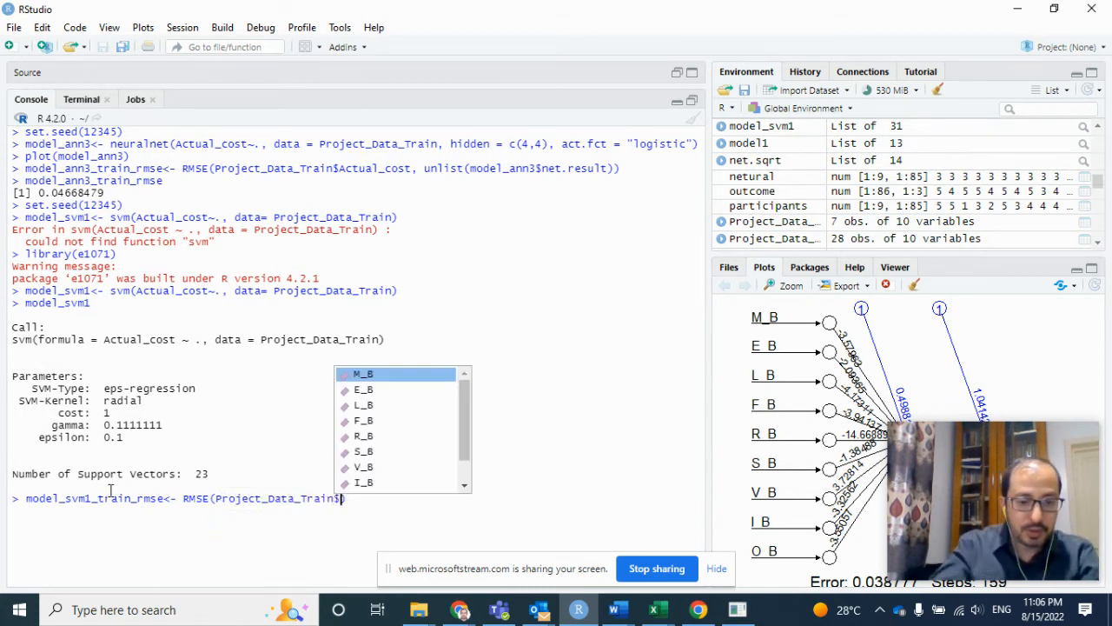
pyautogui.write('$Actual_cost,')
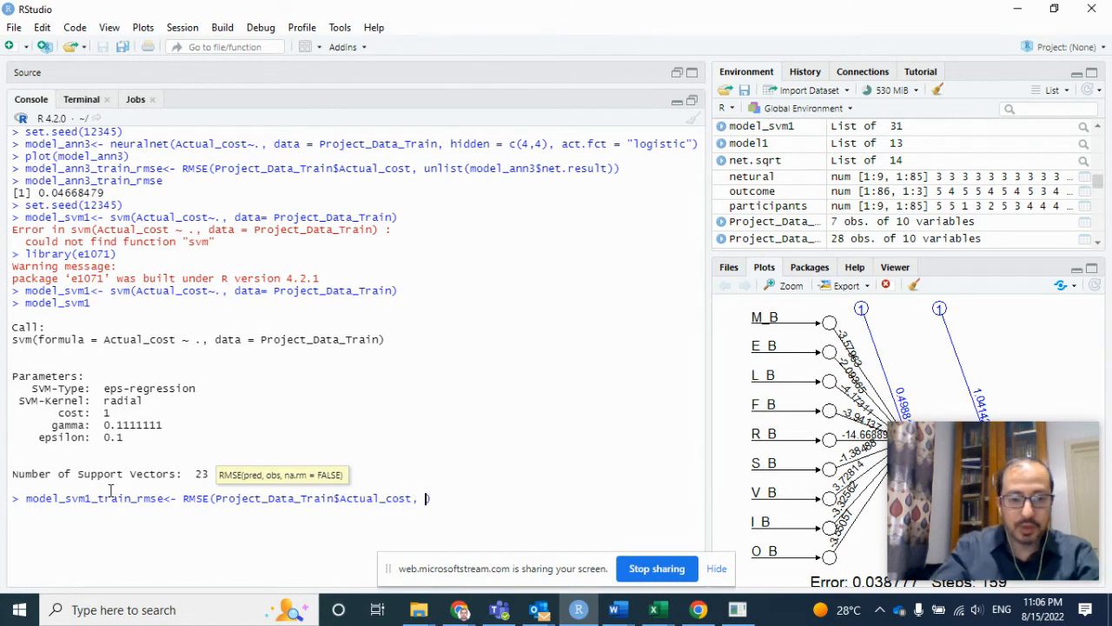
pyautogui.write('unlist(')
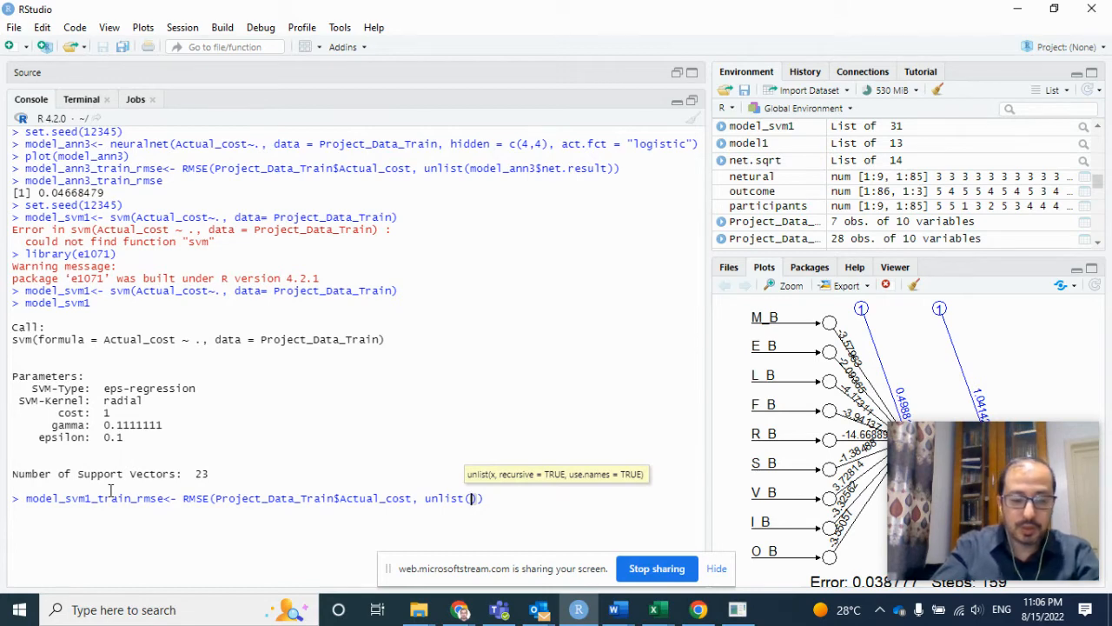
pyautogui.write('model_svm1')
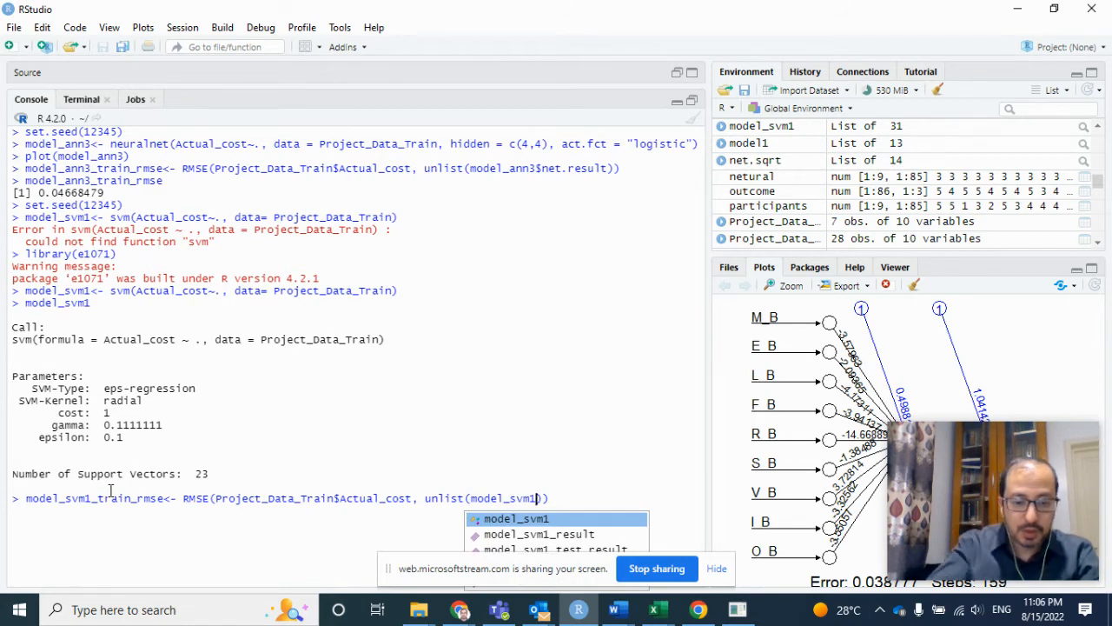
pyautogui.write('$net')
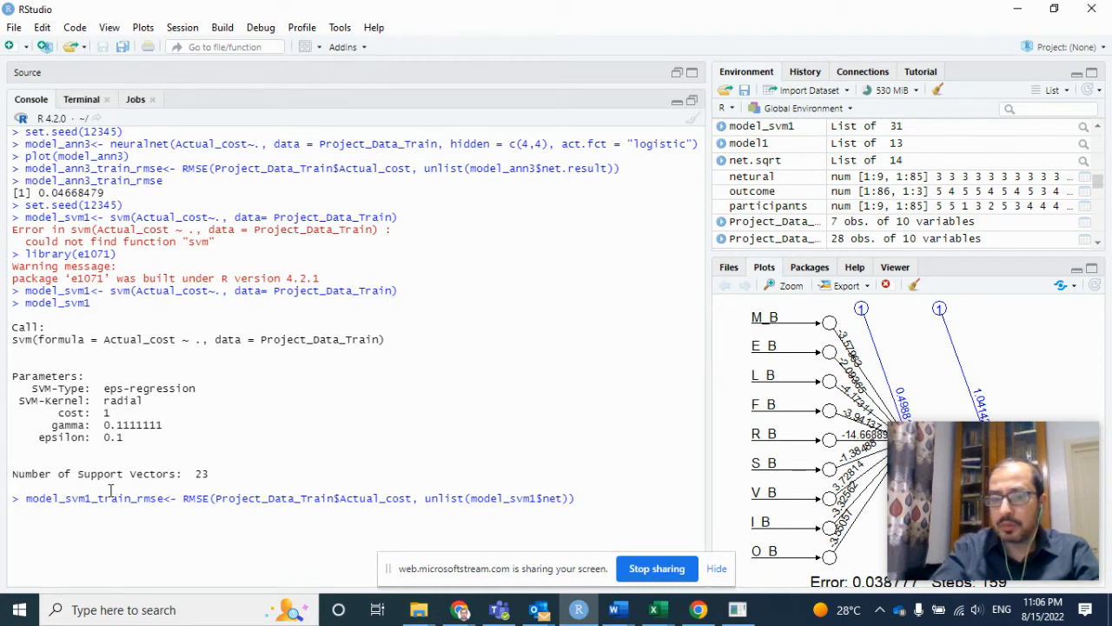
pyautogui.write('n')
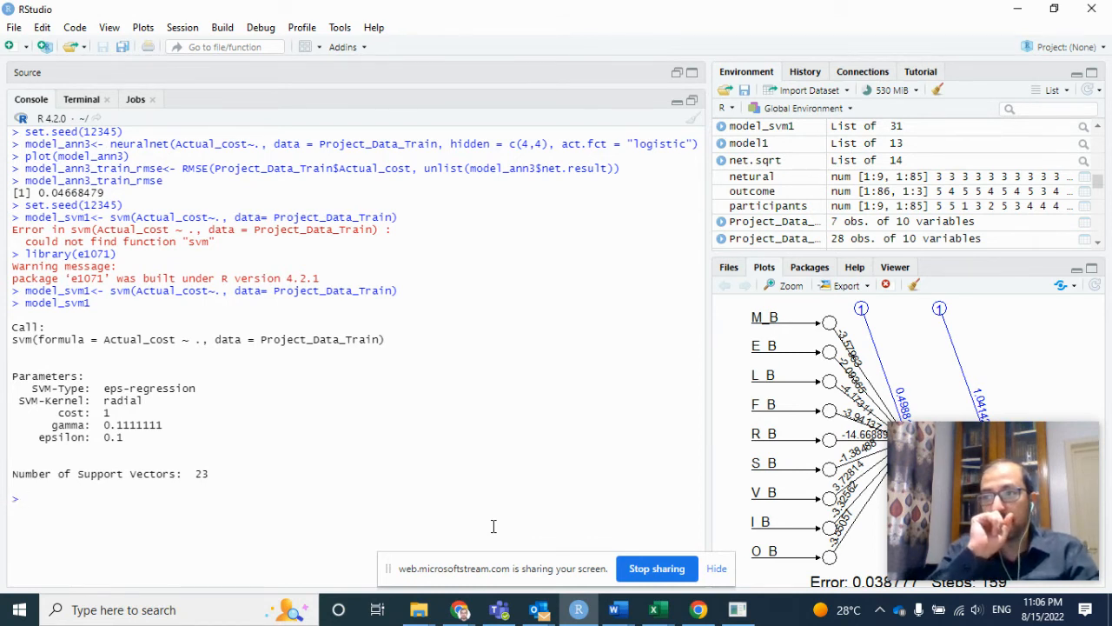
# Step: Run model_svm1_result <- predict(model_svm1, Project_Data_Train)
pyautogui.write('model')
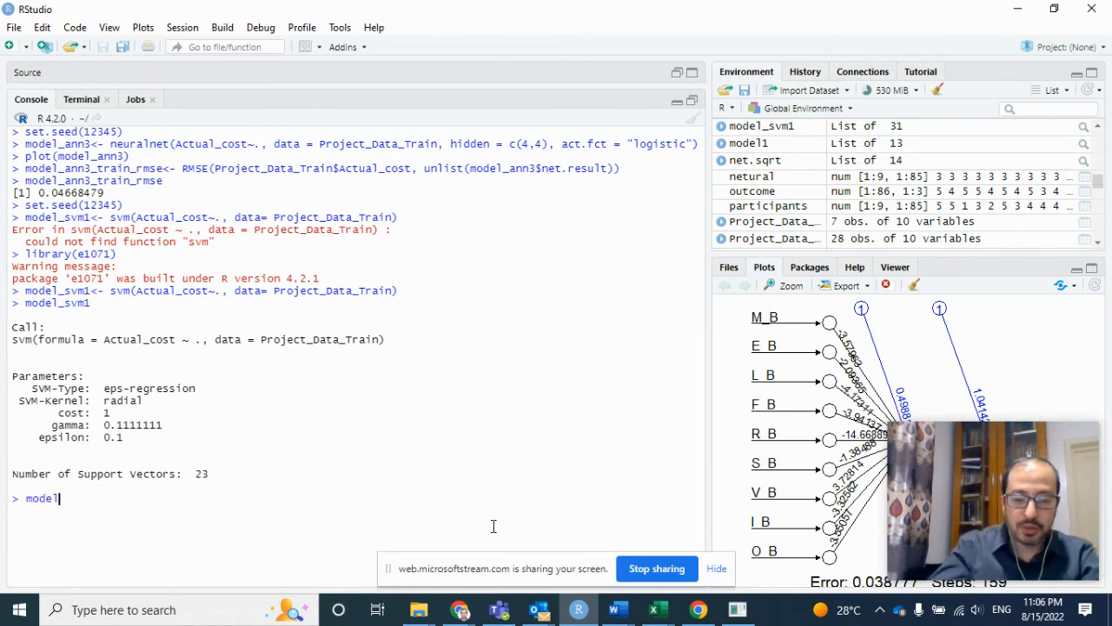
pyautogui.write('_c')
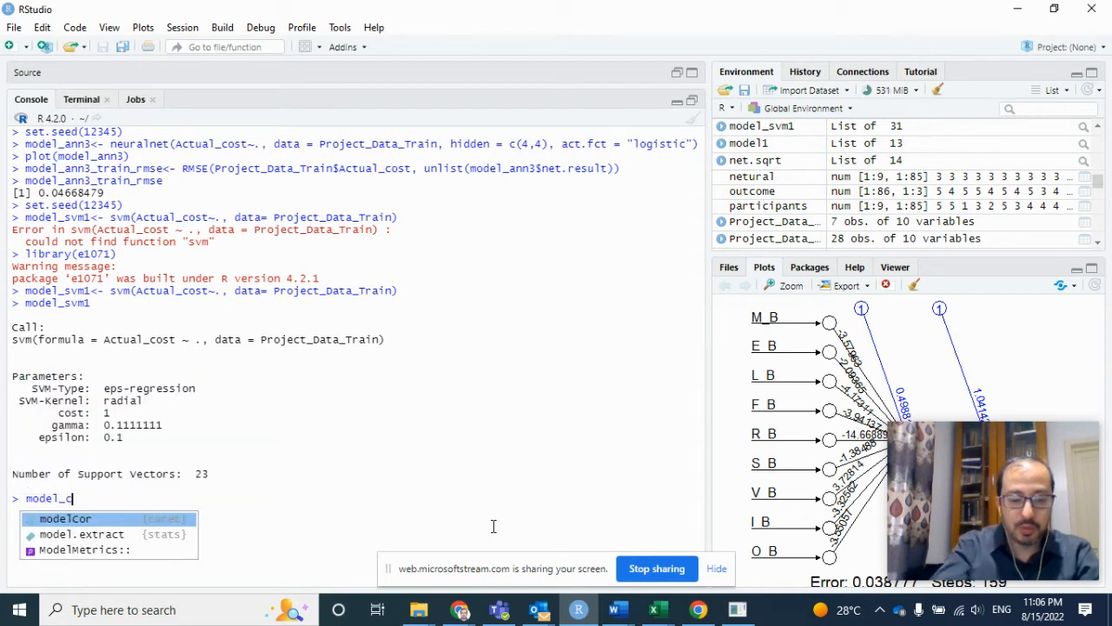
pyautogui.write('_svm1_')
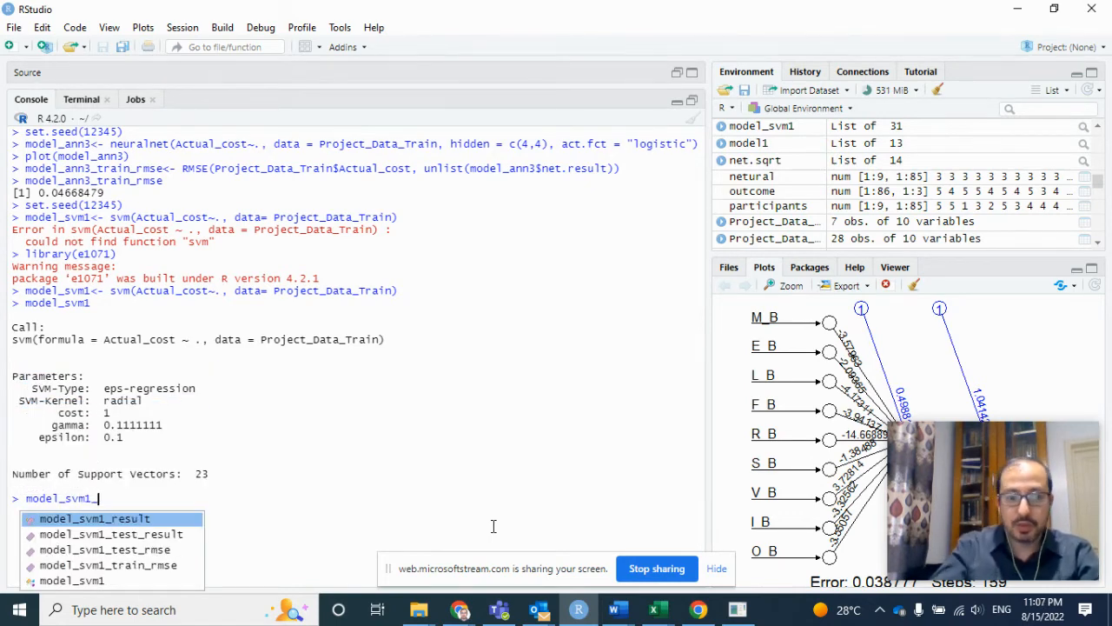
pyautogui.write('result<')
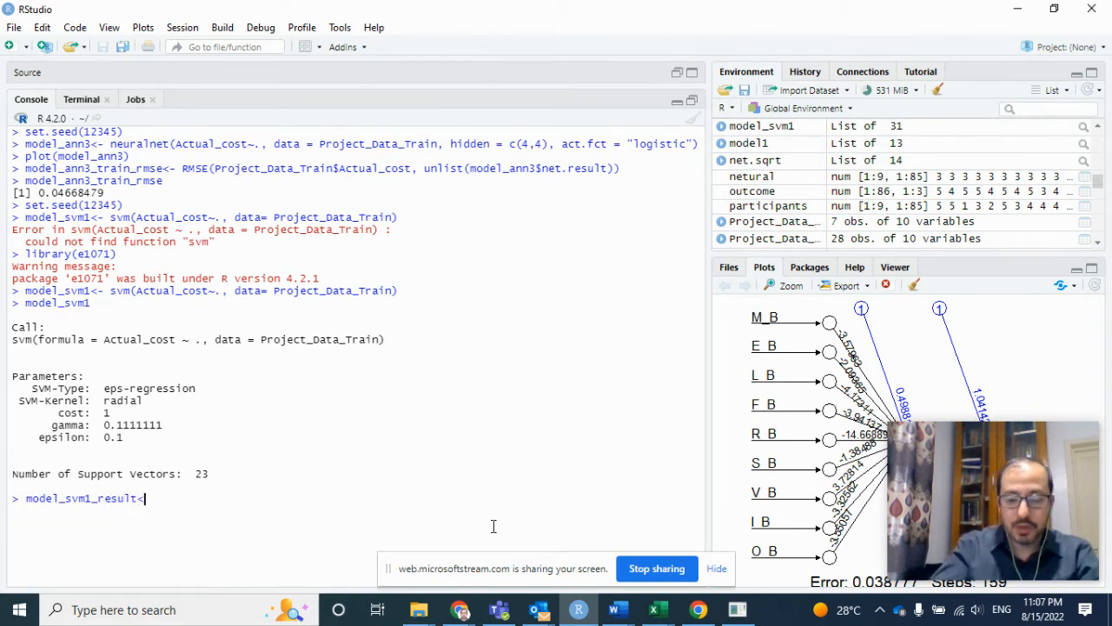
pyautogui.write('pre')
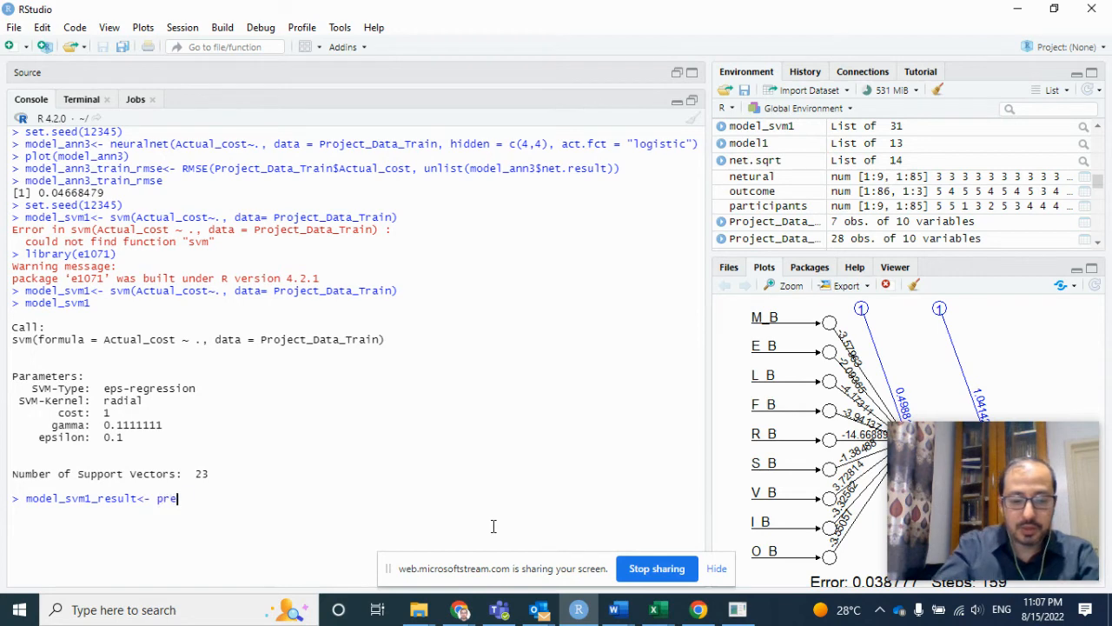
pyautogui.write('dict(')
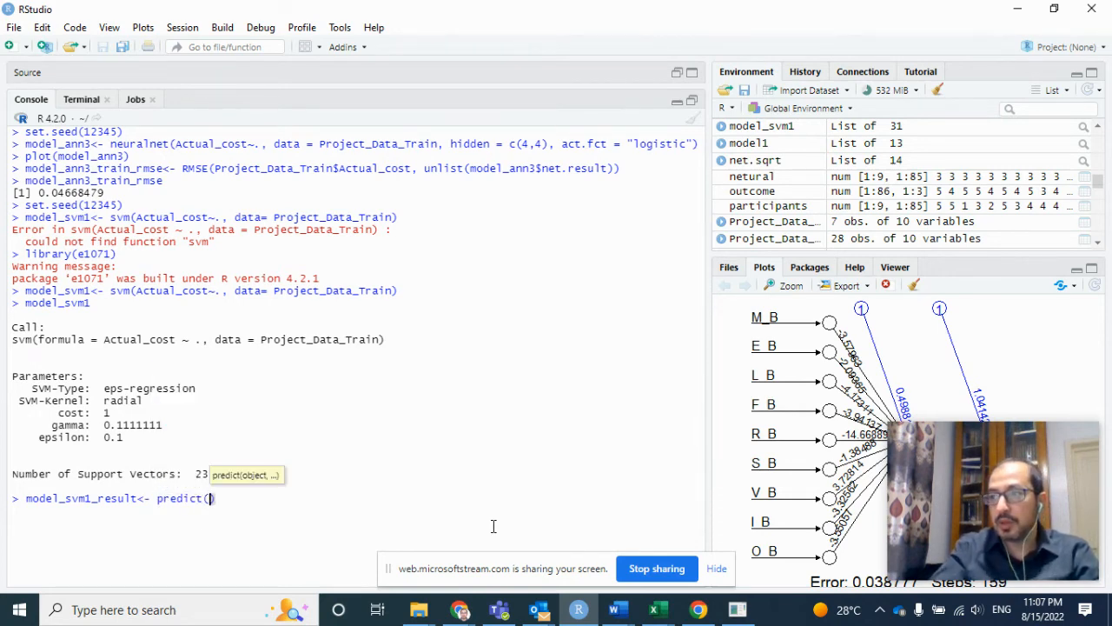
pyautogui.write('m')
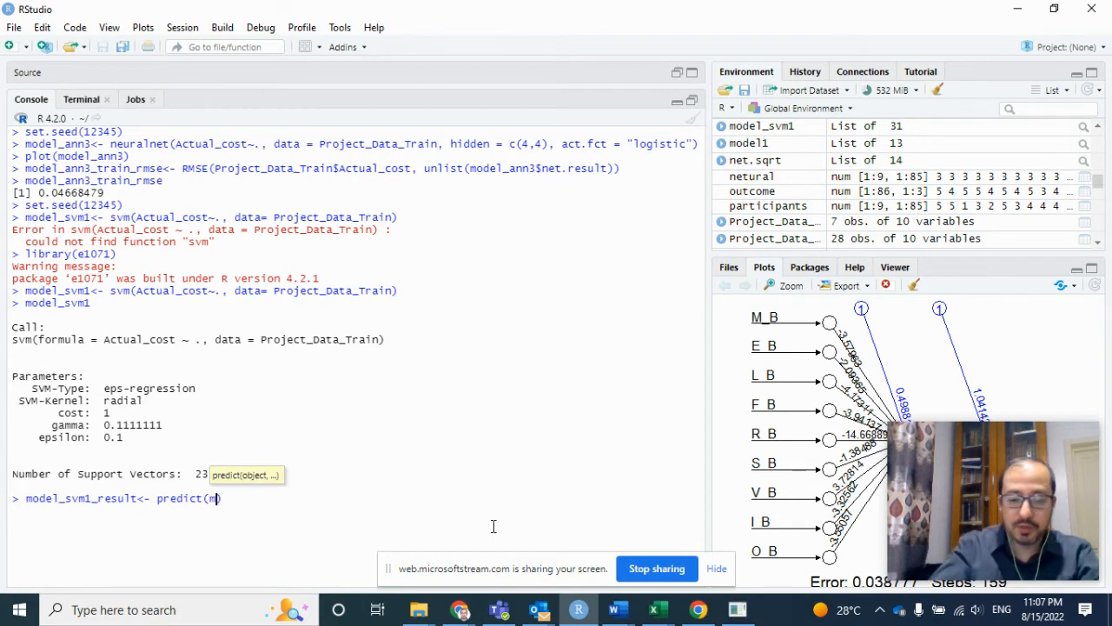
pyautogui.write('odel_')
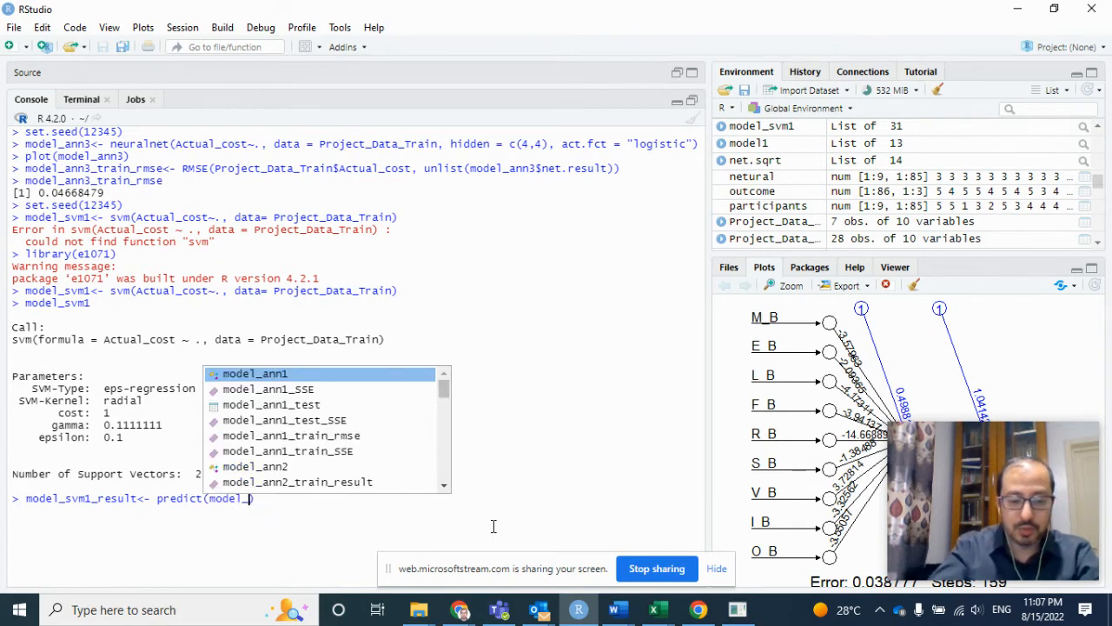
pyautogui.write('svm1,')
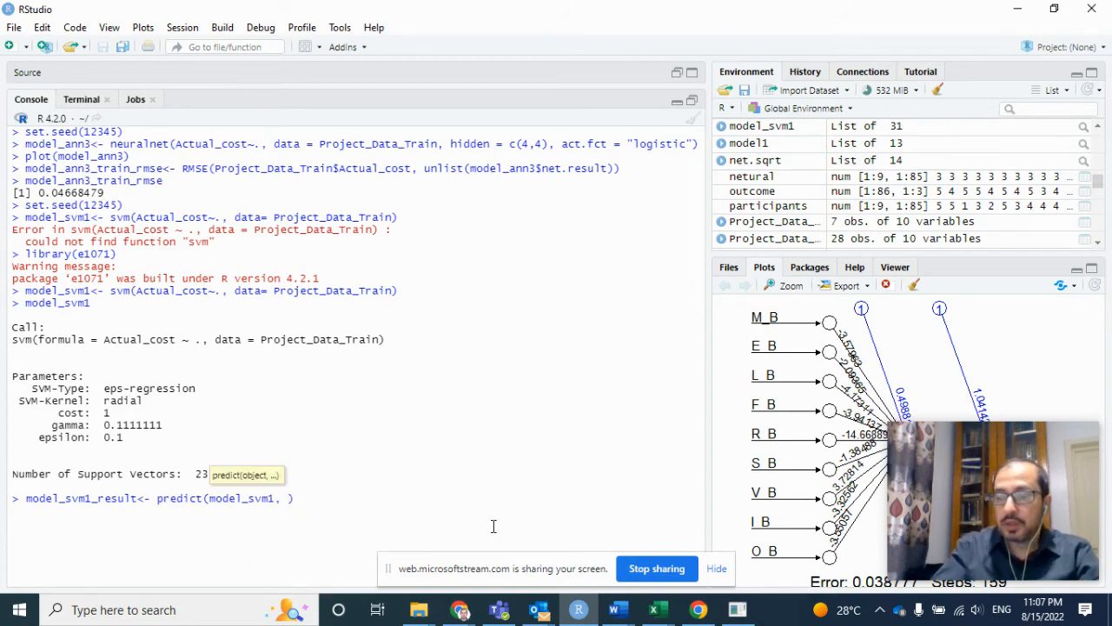
pyautogui.write('project_Data_Train')
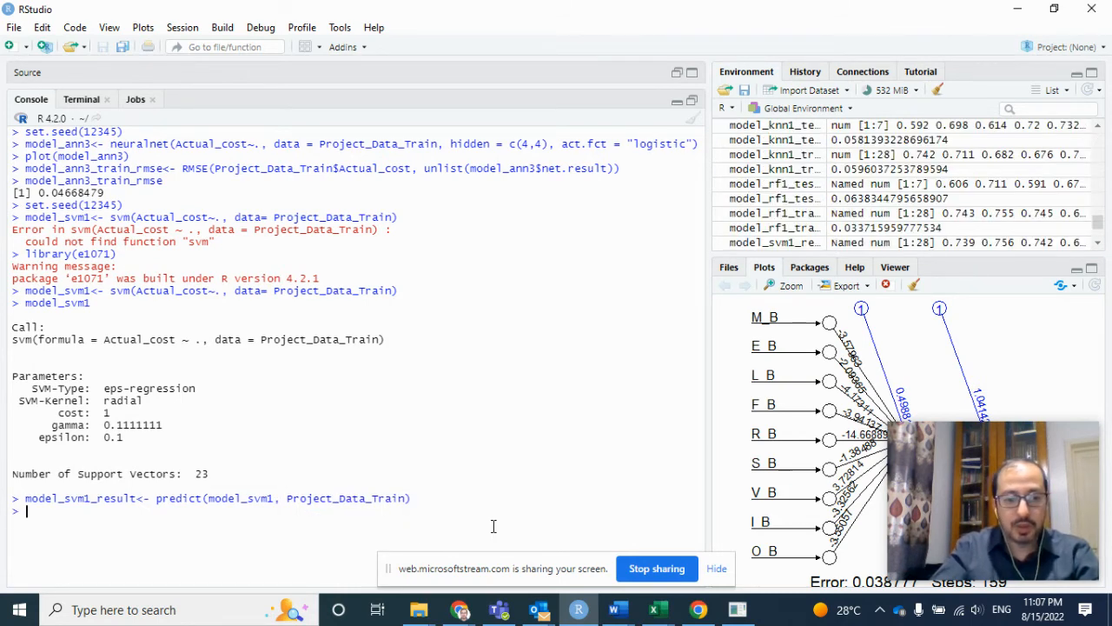
# Step: View model_svm1_result's 28 predictions (e.g. 0.7388) in the data viewer, then restore the console
pyautogui.write('view')
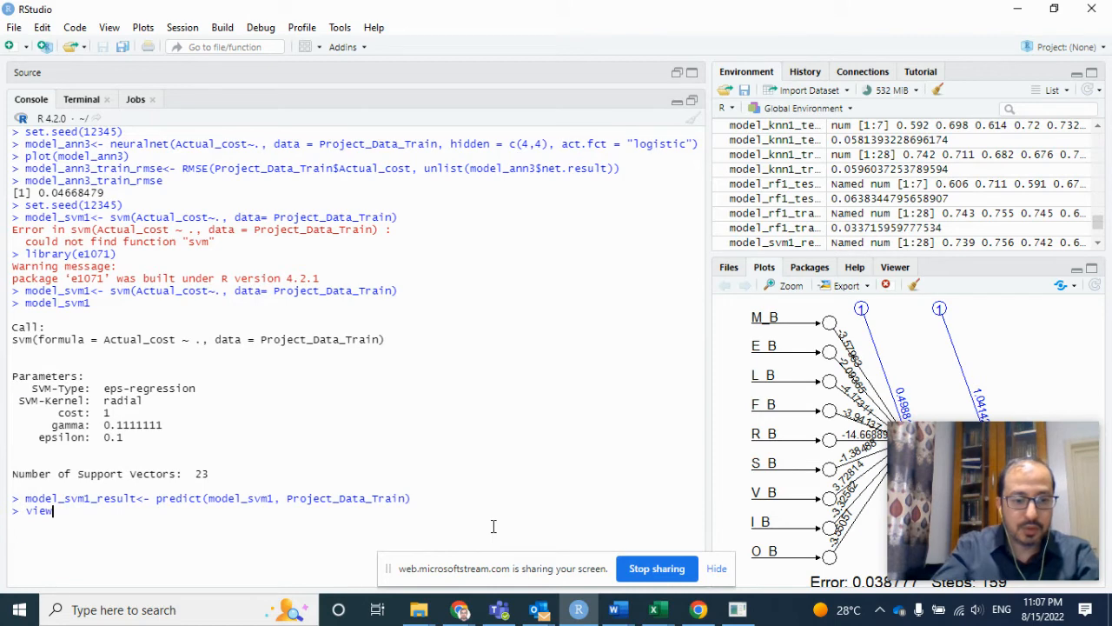
pyautogui.write('view')
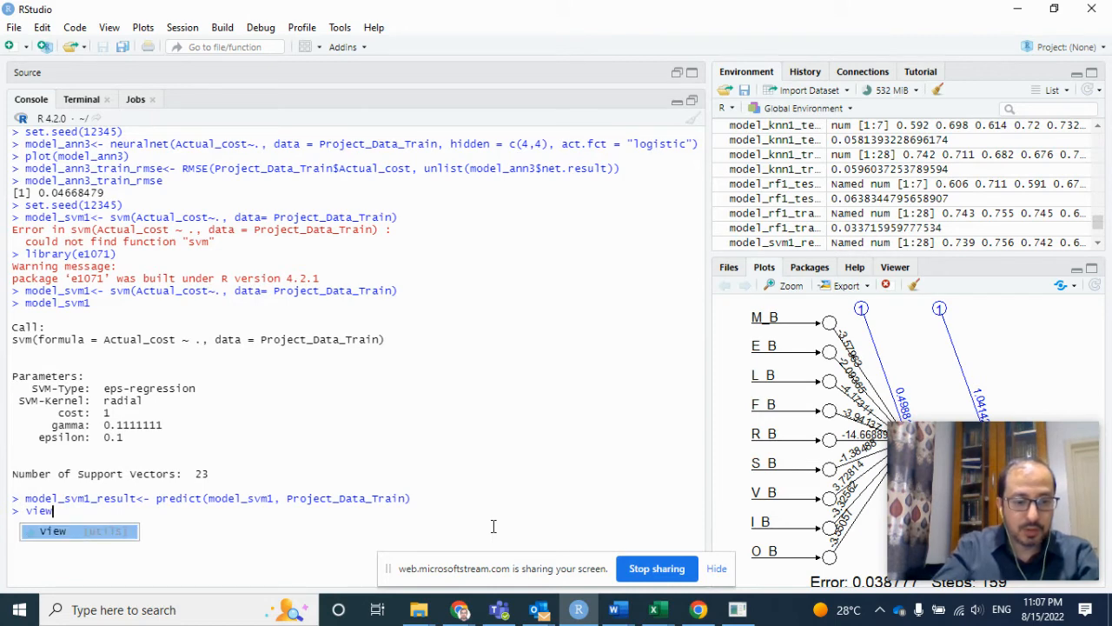
pyautogui.write('(')
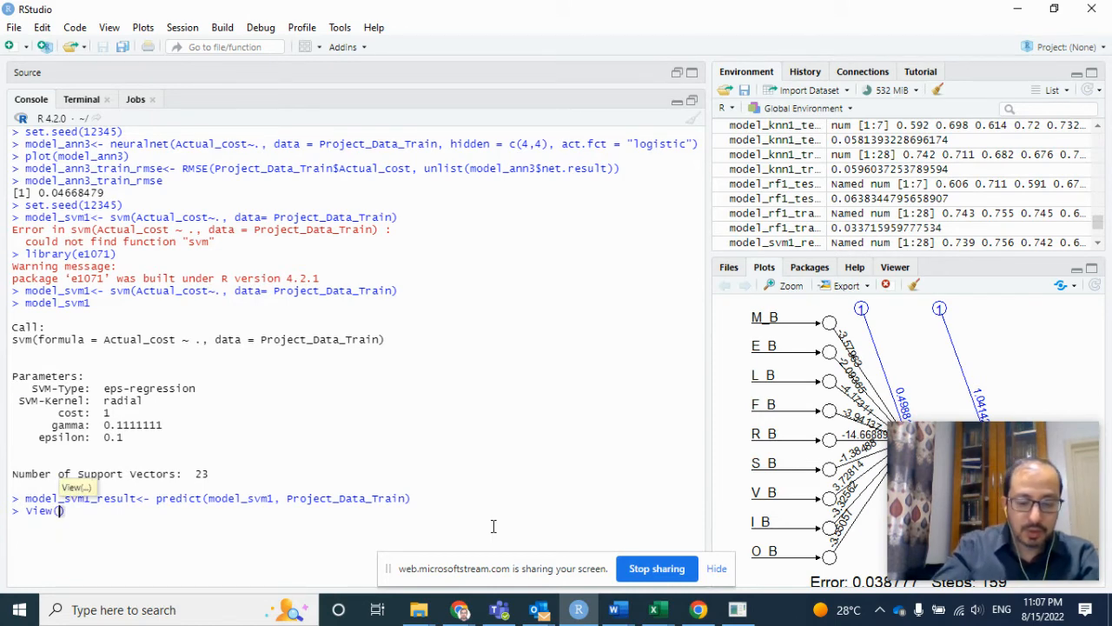
pyautogui.write('model_svm1_result')
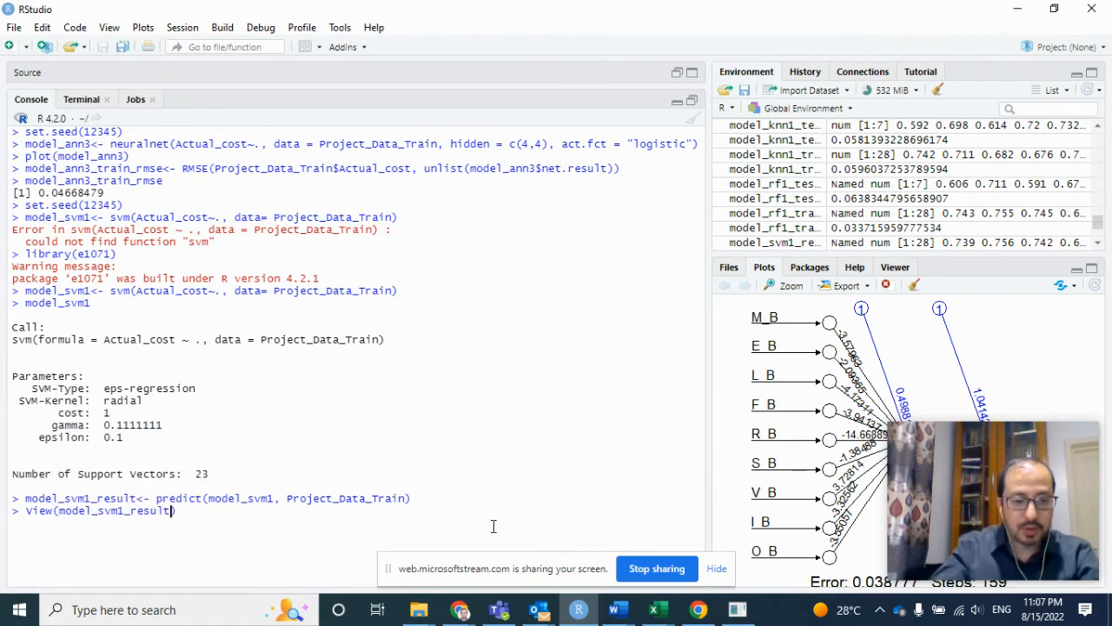
pyautogui.press('Return')
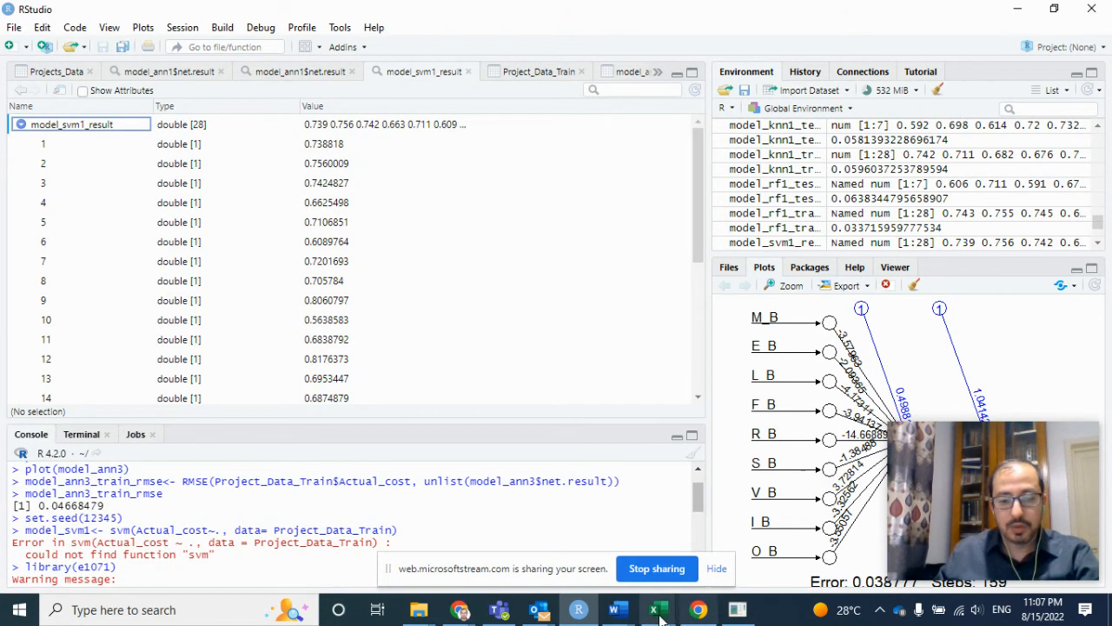
pyautogui.click(658, 609)
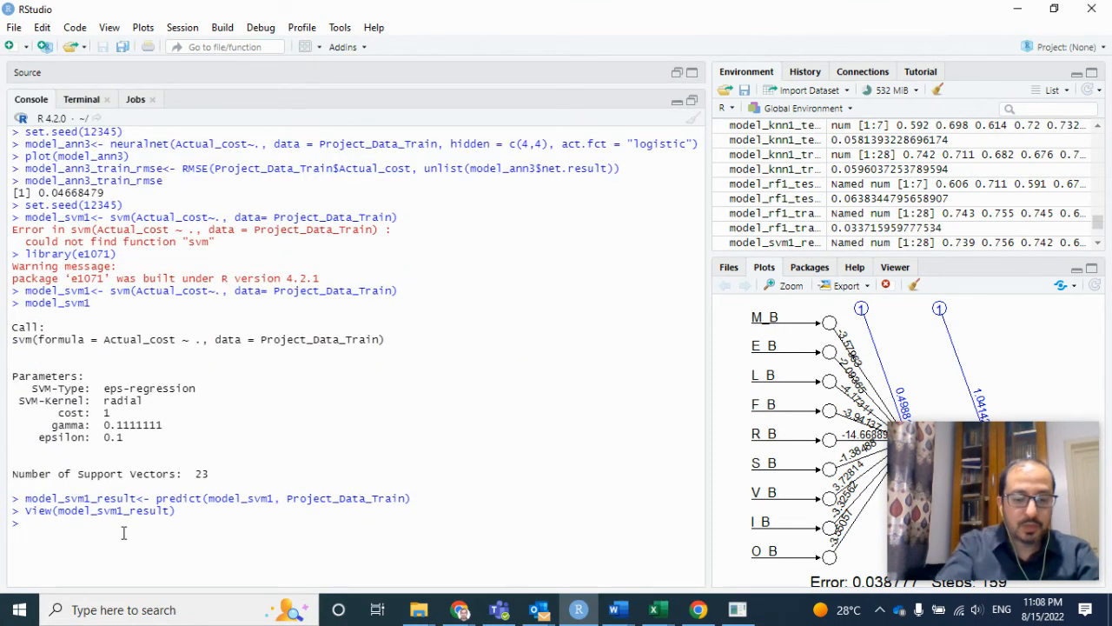
# Step: Compute model_svm1_train_rmse from training Actual_cost and model_svm1_result, and print 0.04056179
pyautogui.write('mod')
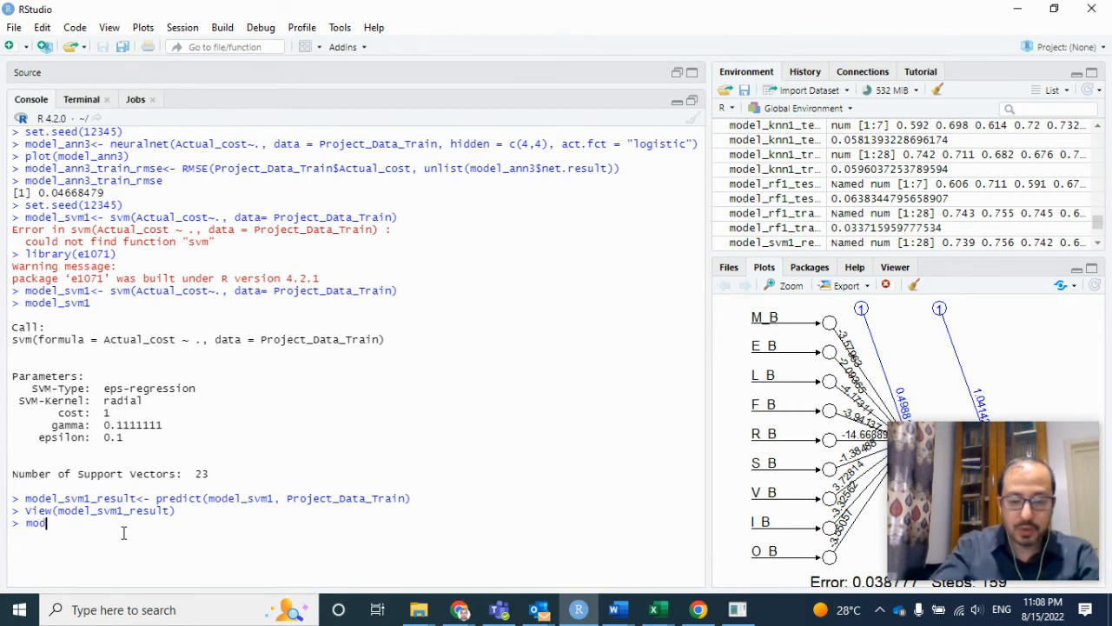
pyautogui.write('model_svm1')
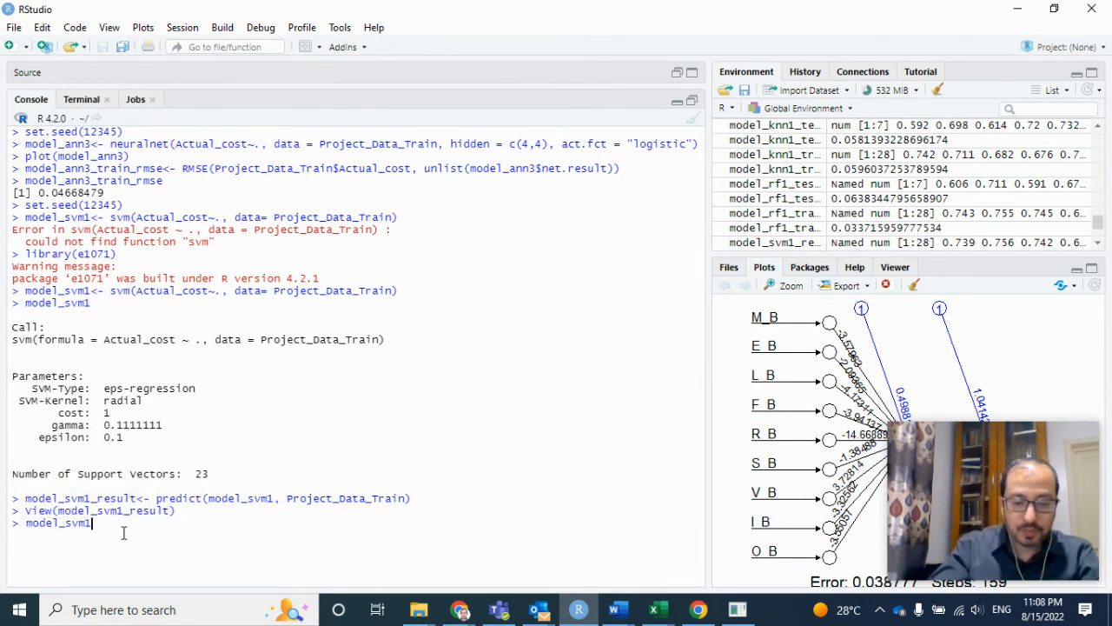
pyautogui.write('<-')
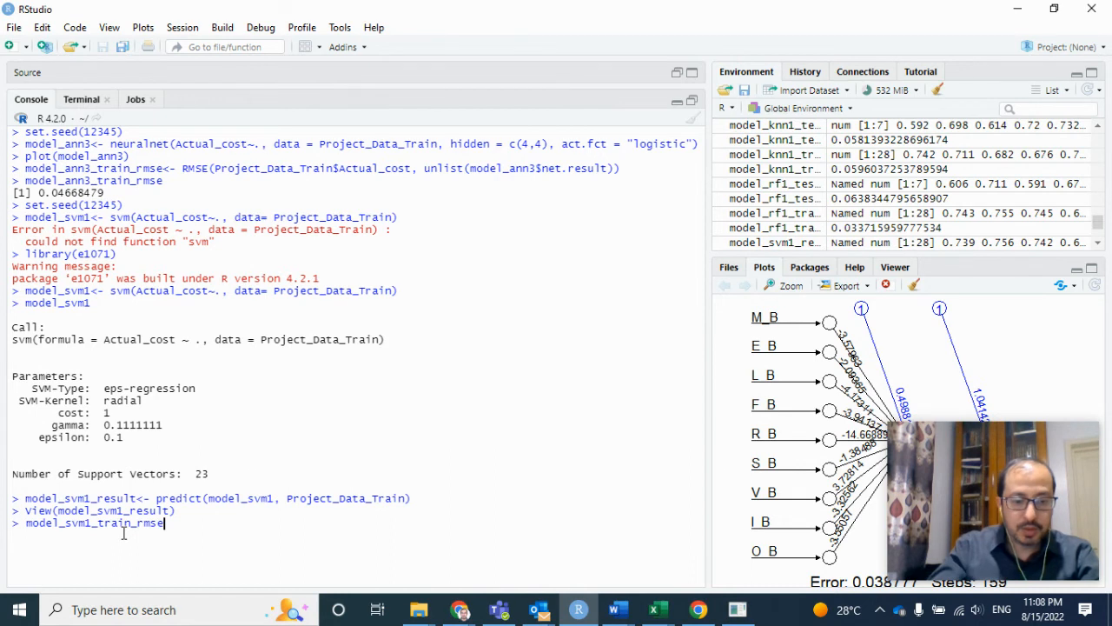
pyautogui.write('<-')
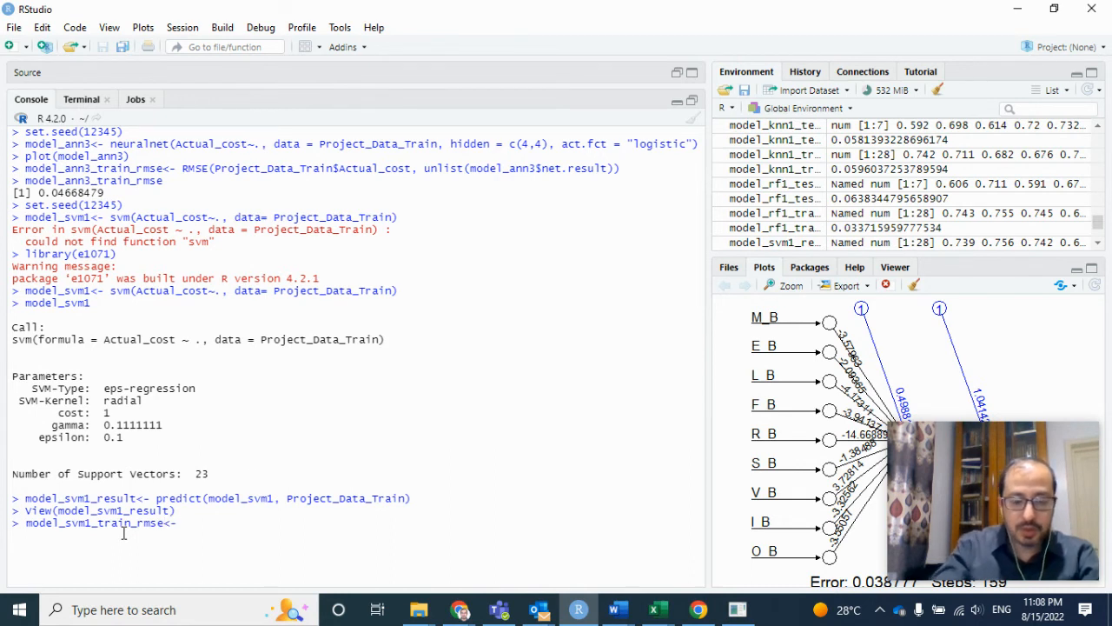
pyautogui.write('RMSE(')
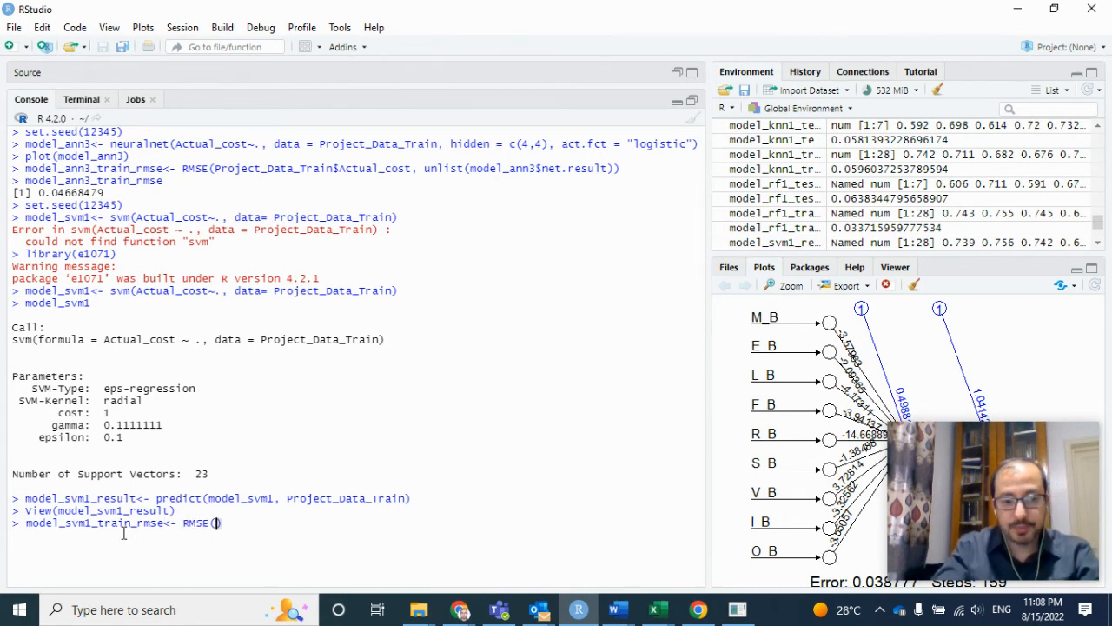
pyautogui.write('RMSE(')
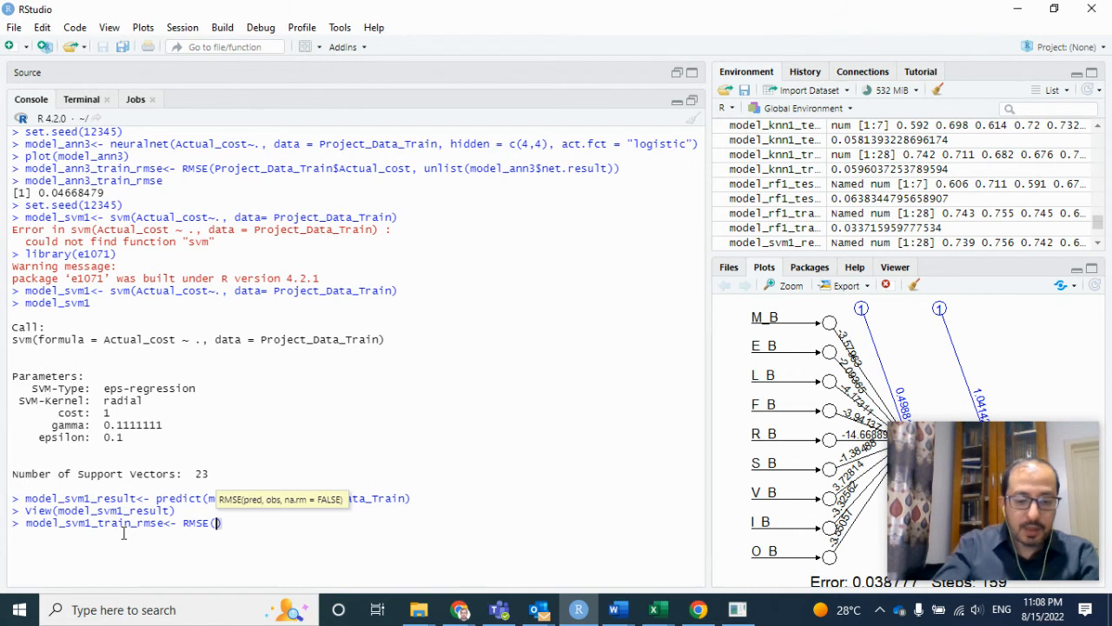
pyautogui.write('project_Data_Train$Actual_cost')
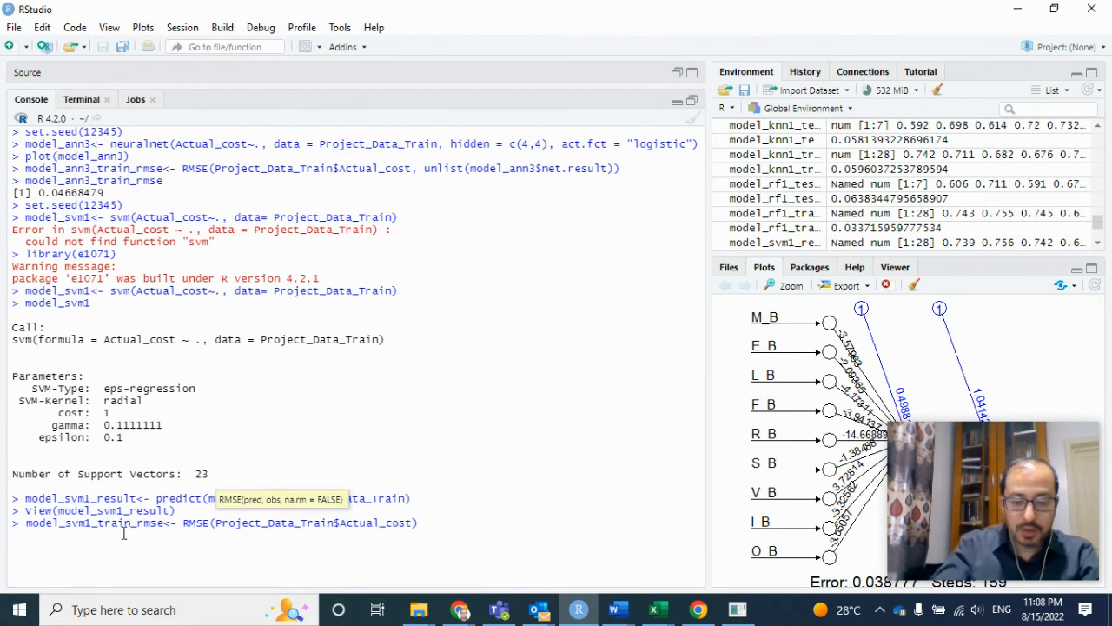
pyautogui.write(')')
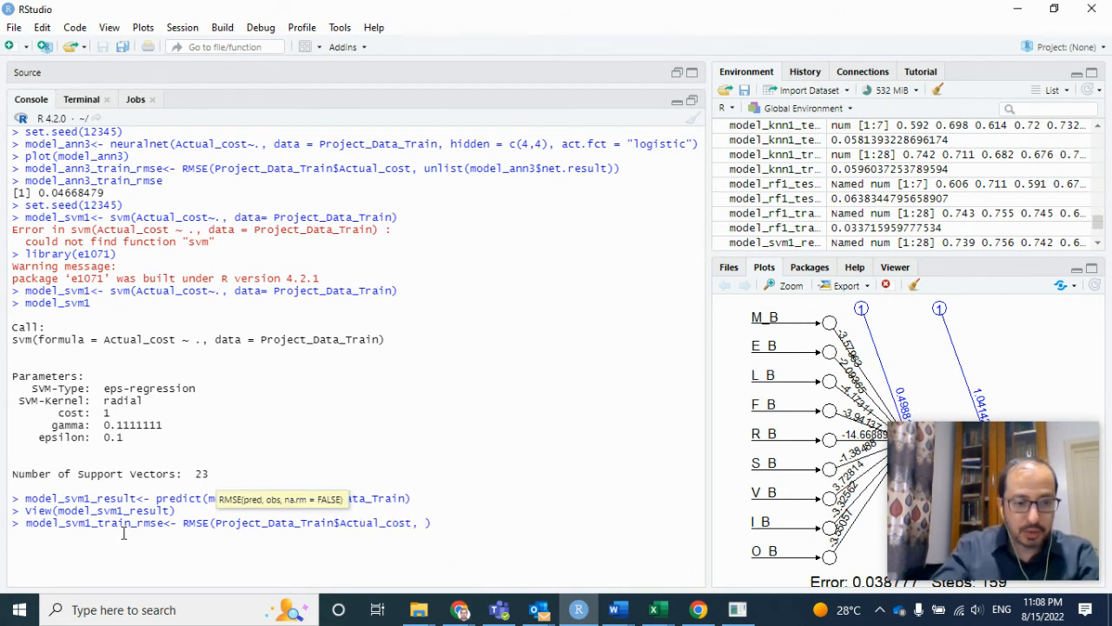
pyautogui.write('model_s')
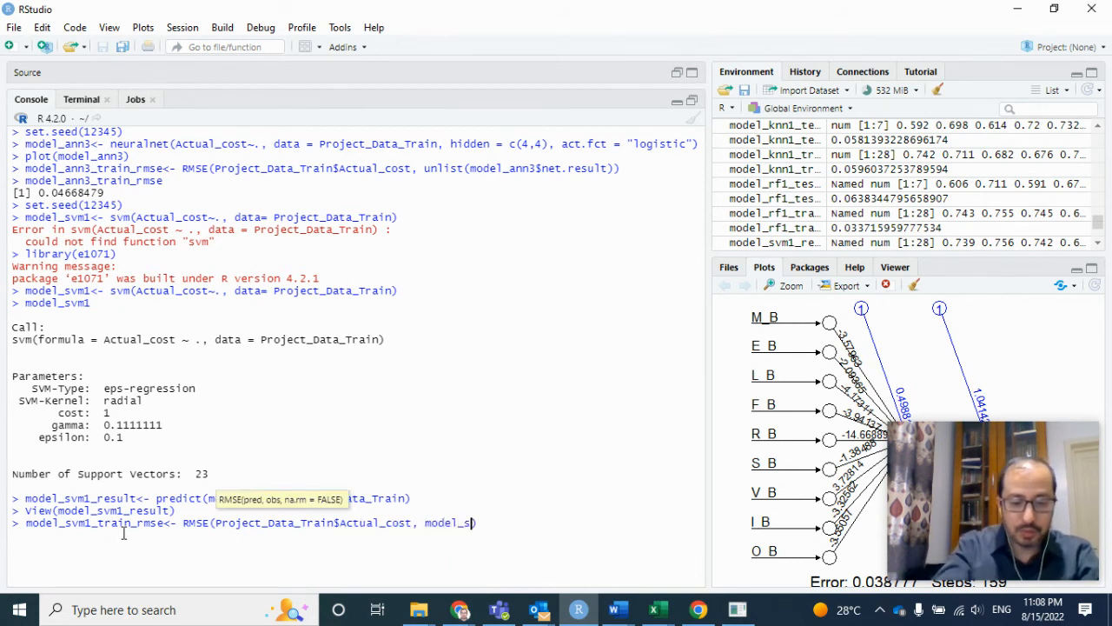
pyautogui.write('result')
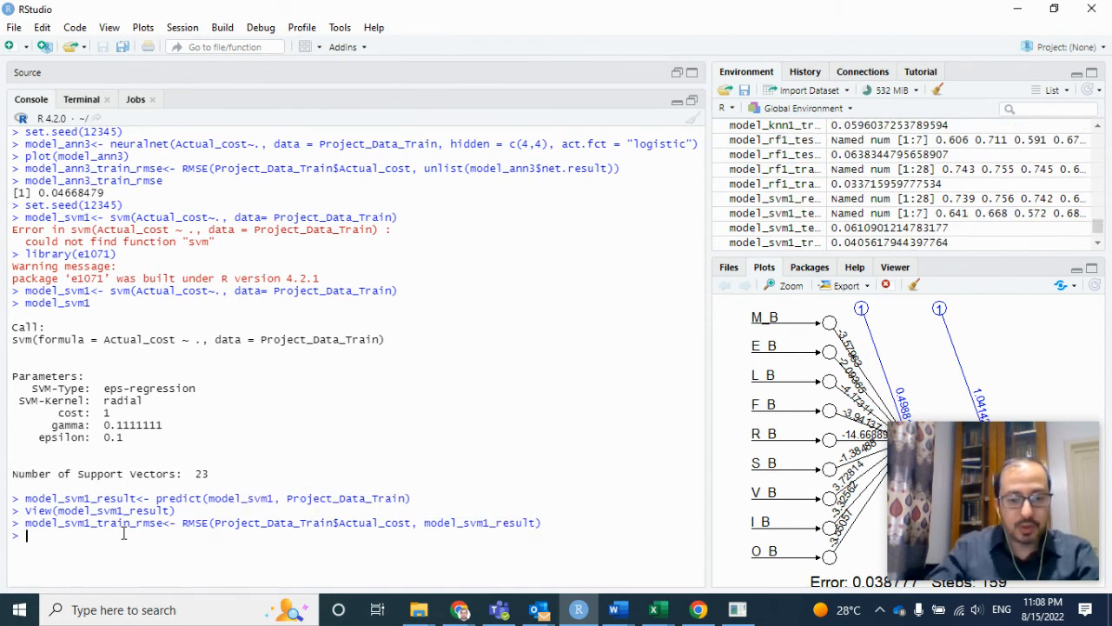
pyautogui.write('model')
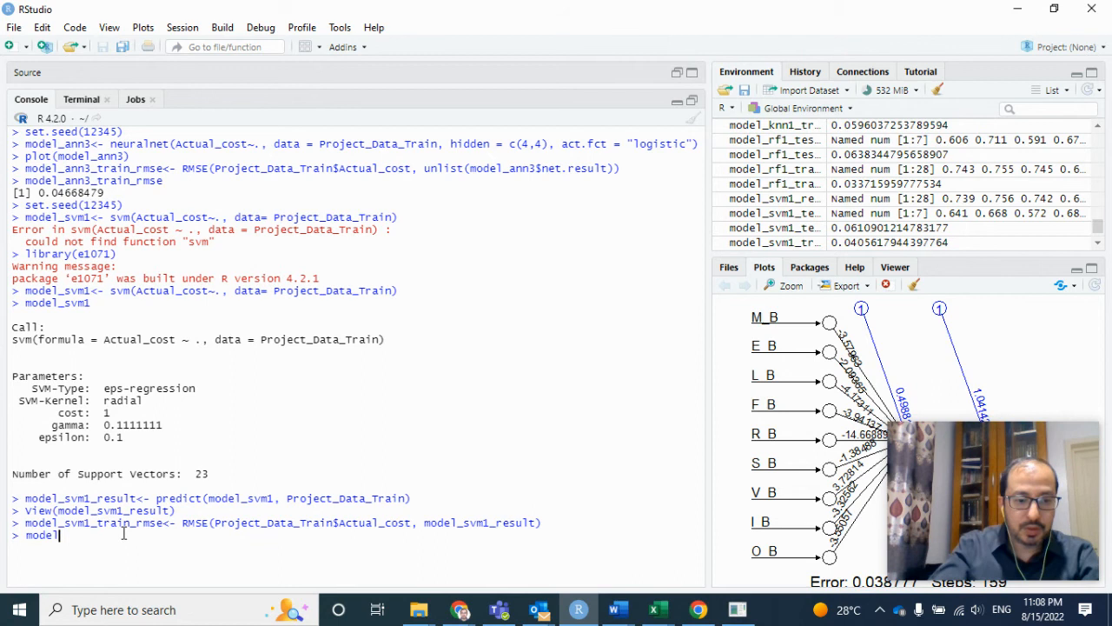
pyautogui.write('v')
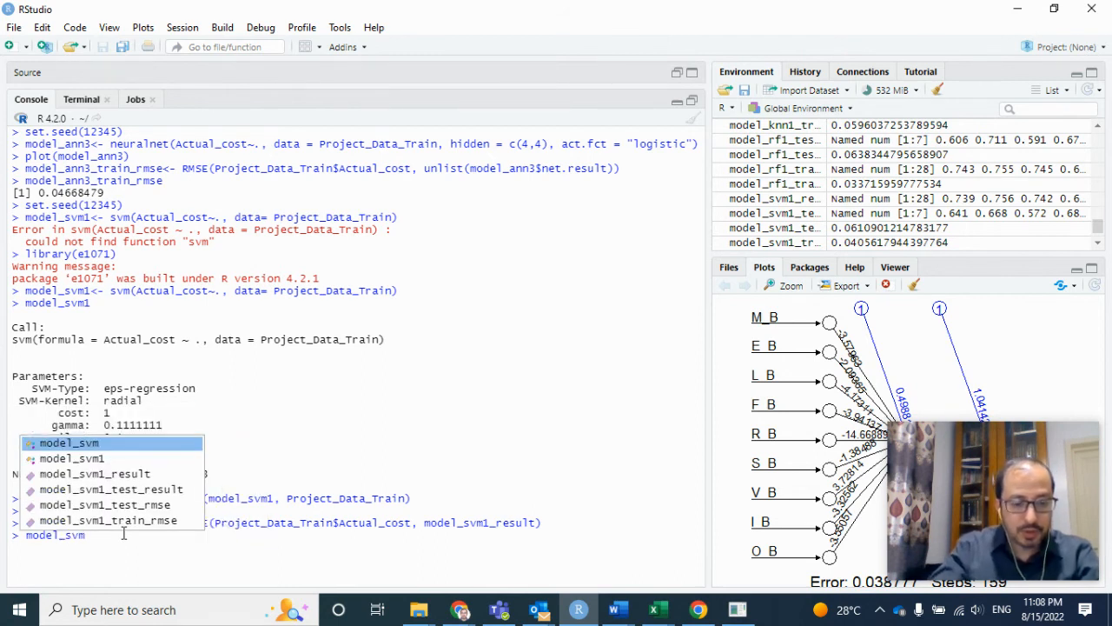
pyautogui.write('model_svm1_tra')
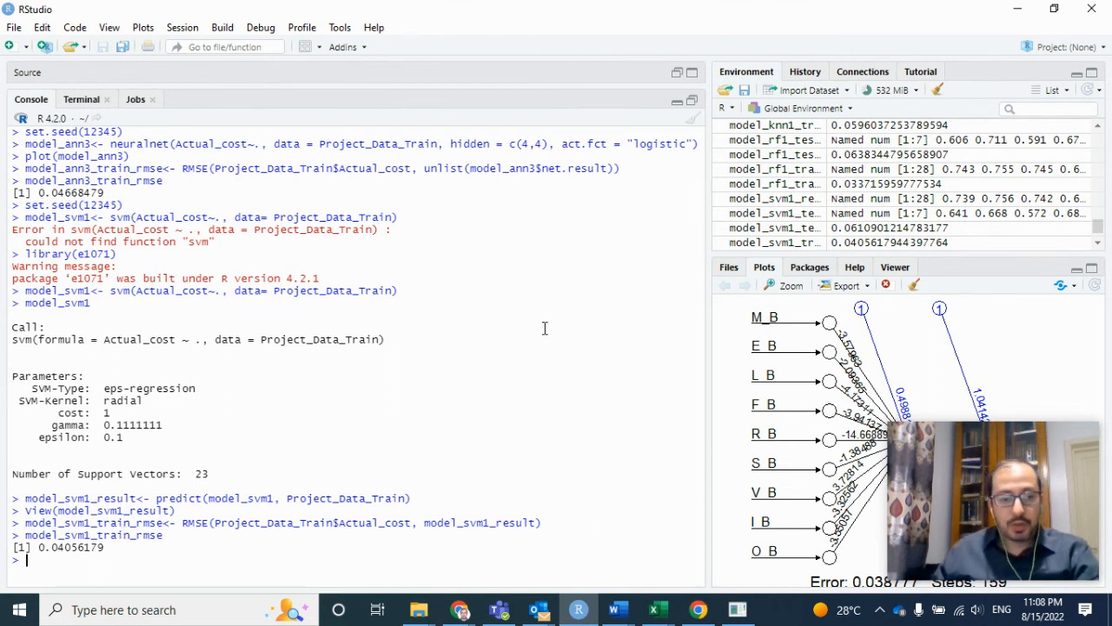
pyautogui.moveTo(422, 376)
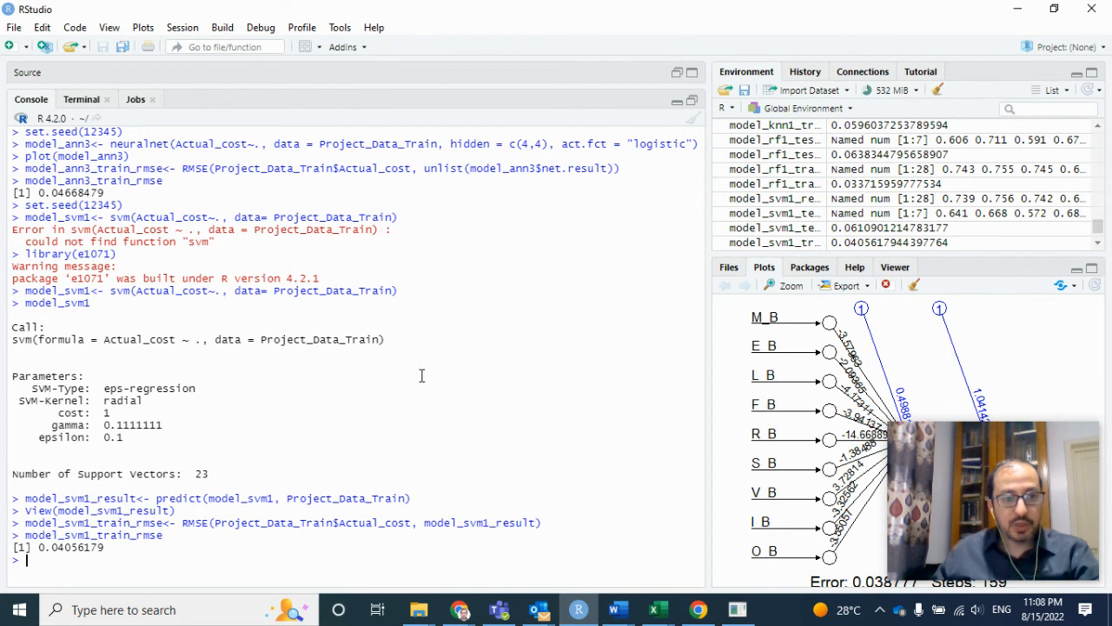
pyautogui.moveTo(725, 598)
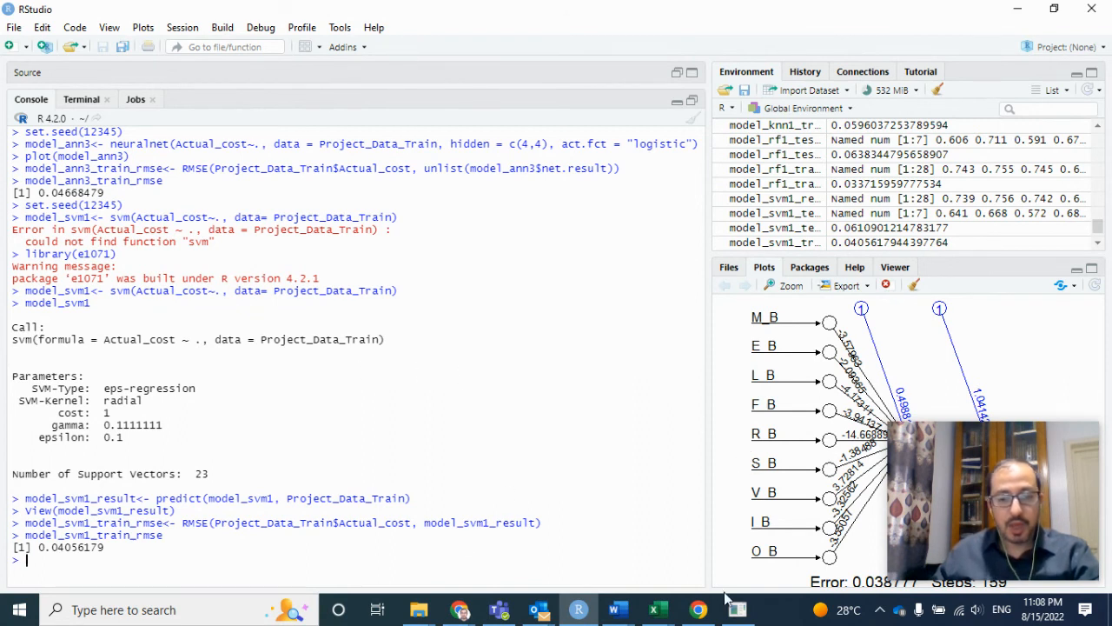